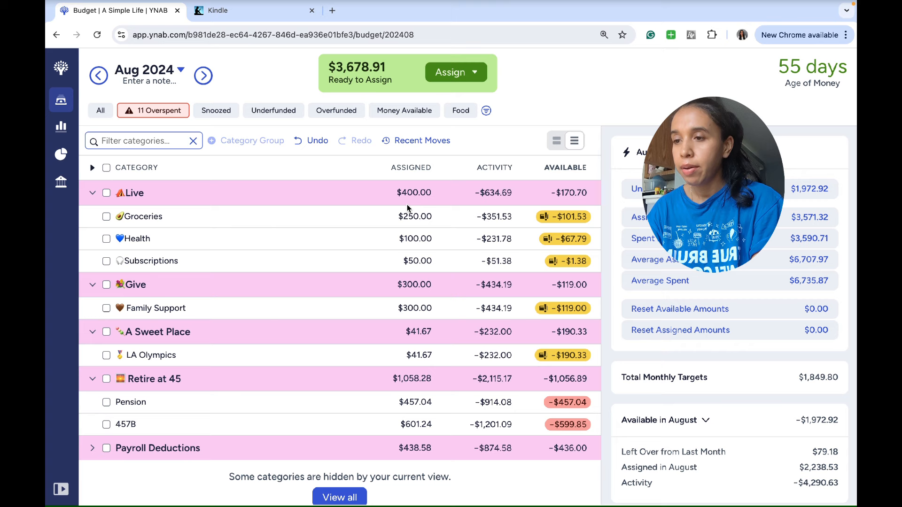
pyautogui.moveTo(540, 228)
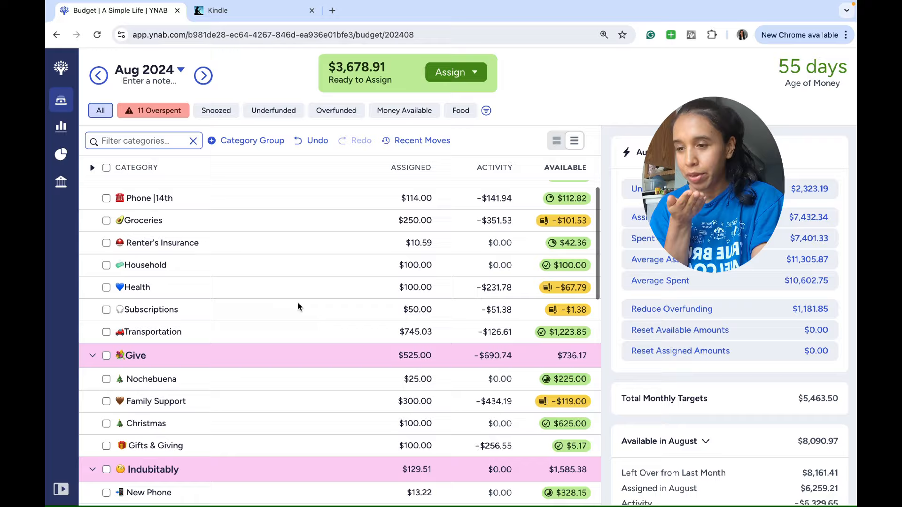
# Step: Select Pension and 457B, then add the whole Payroll Deductions group
pyautogui.scroll(-3)
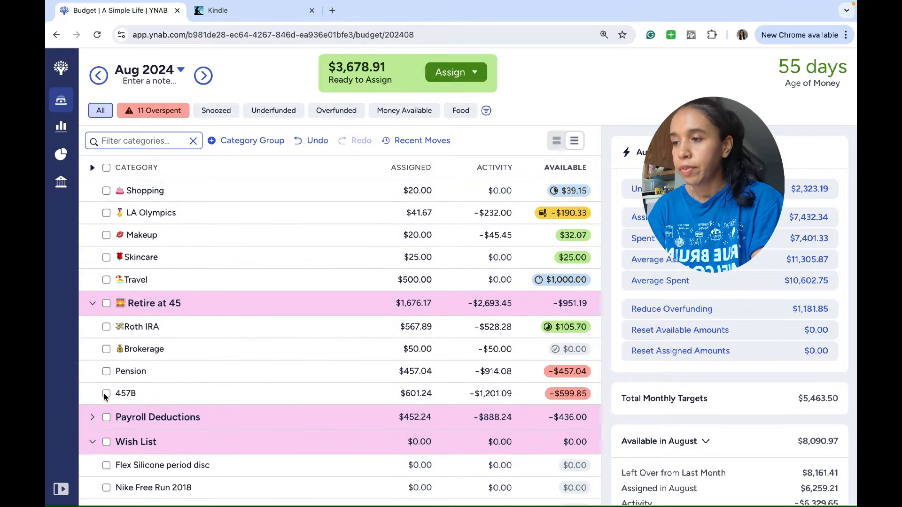
pyautogui.click(106, 393)
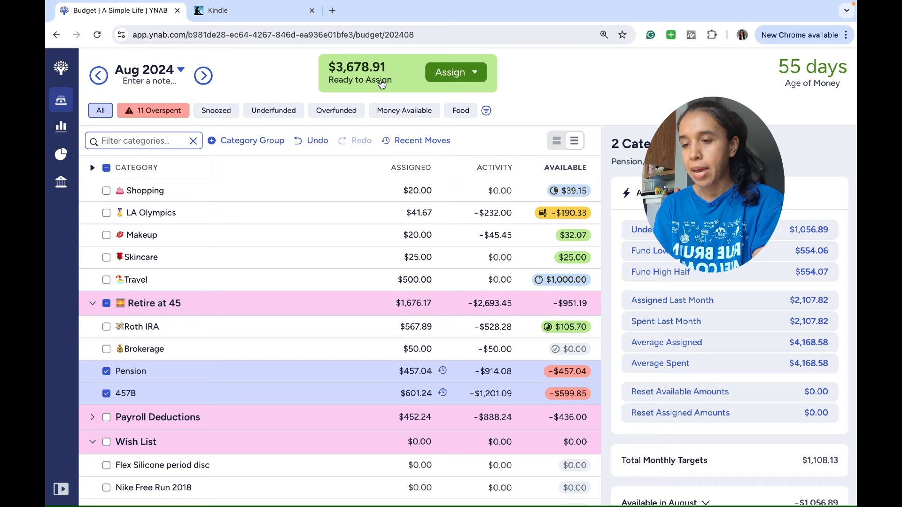
pyautogui.scroll(-3)
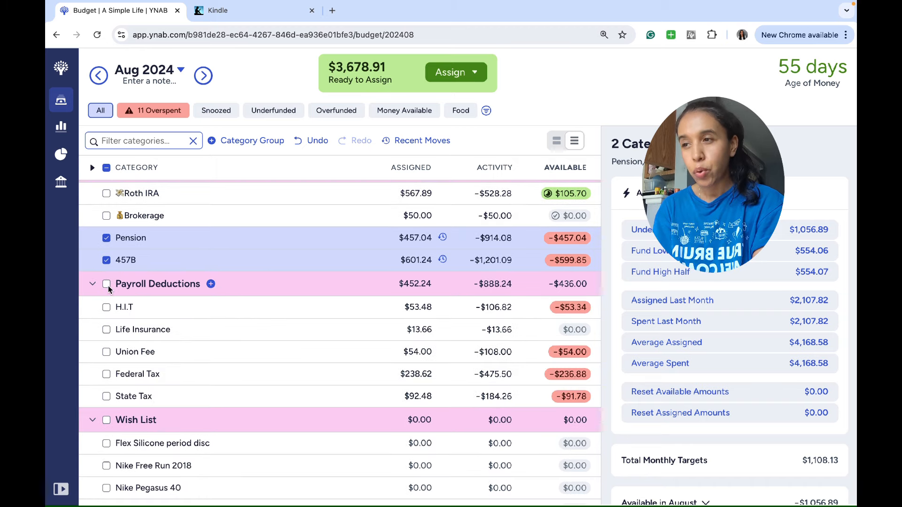
pyautogui.click(107, 284)
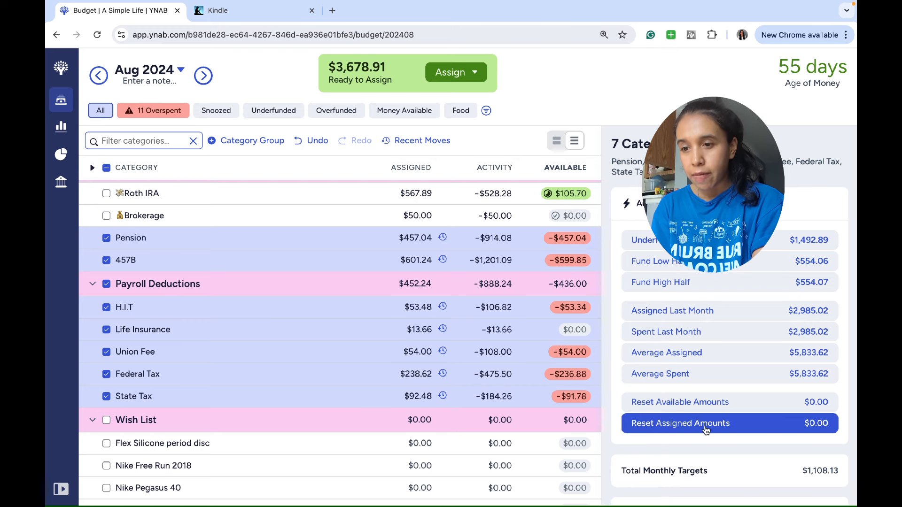
pyautogui.moveTo(679, 401)
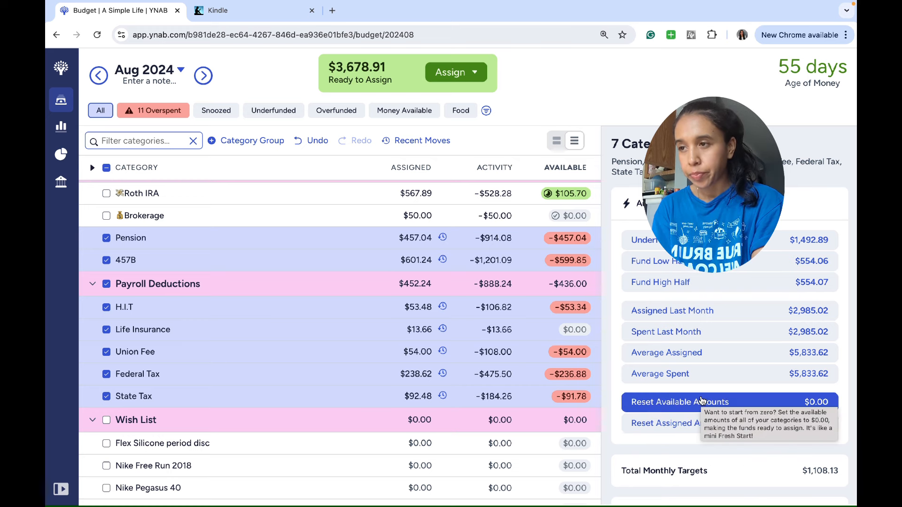
# Step: Reset Available Amounts for the selected retirement and payroll categories and review the budget
pyautogui.click(679, 423)
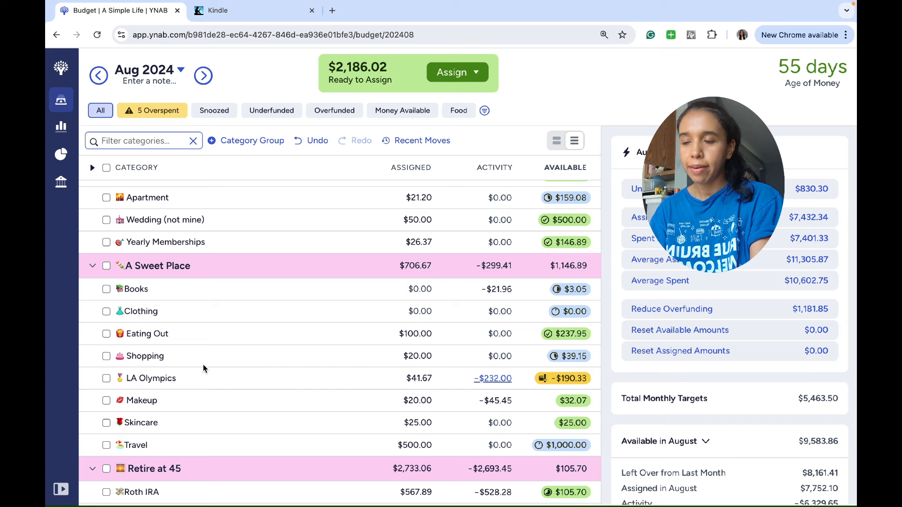
pyautogui.moveTo(174, 379)
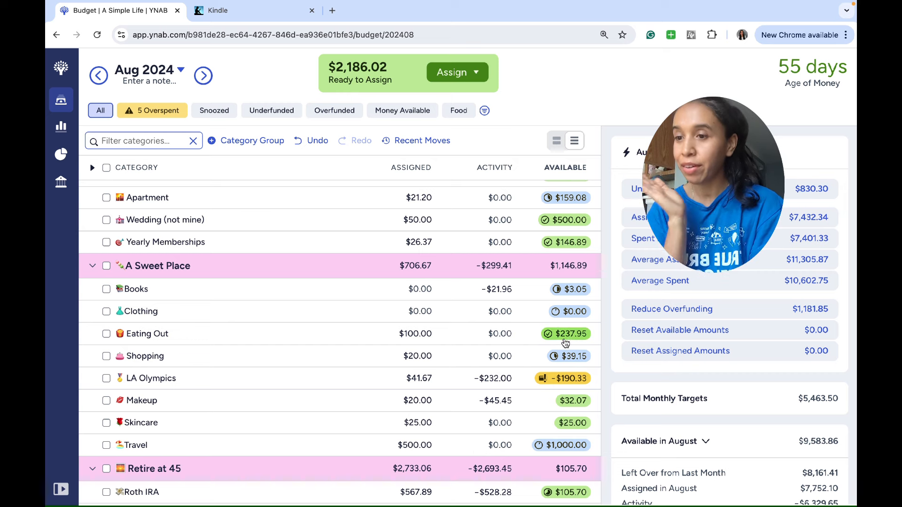
pyautogui.moveTo(530, 391)
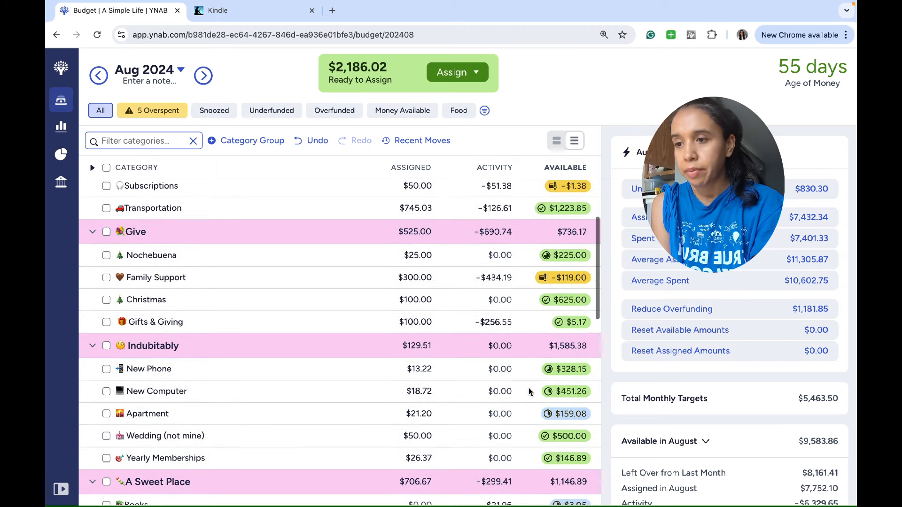
pyautogui.scroll(-3)
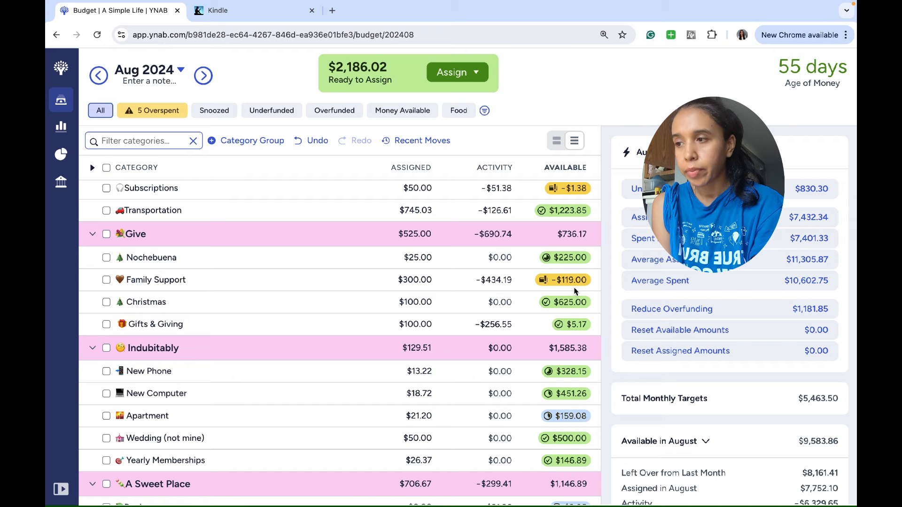
pyautogui.moveTo(569, 280)
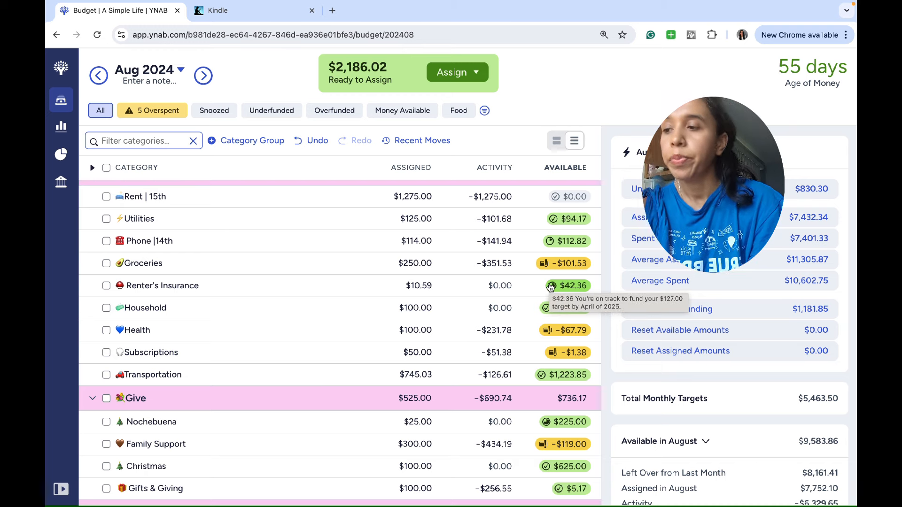
# Step: Cover Groceries' overspending with money from Eating Out
pyautogui.click(569, 263)
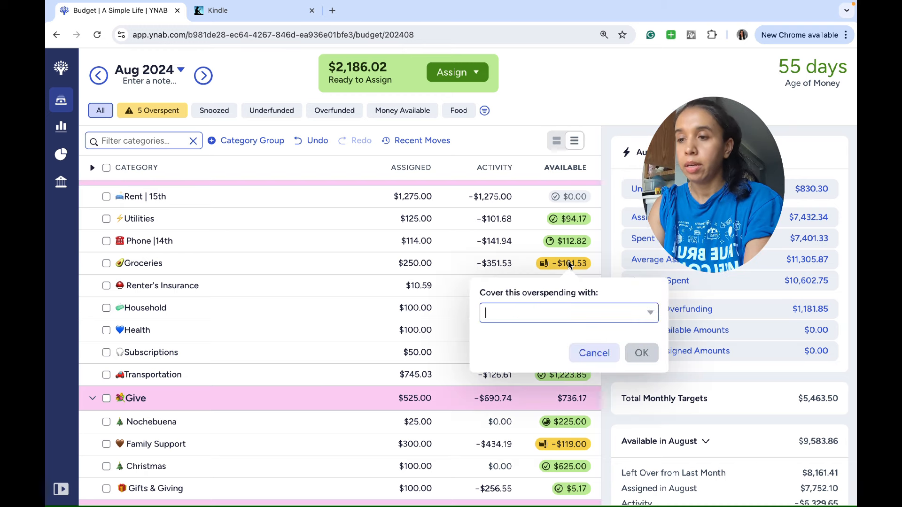
pyautogui.write('eating')
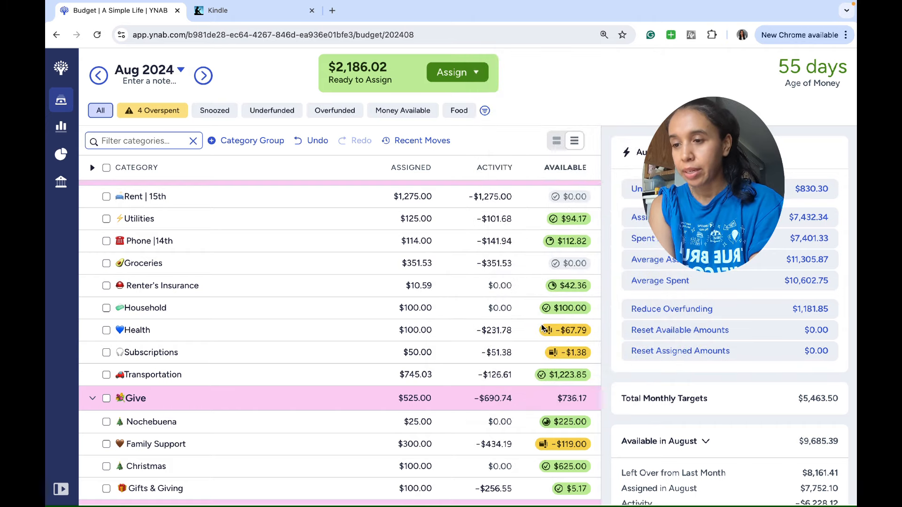
pyautogui.scroll(-3)
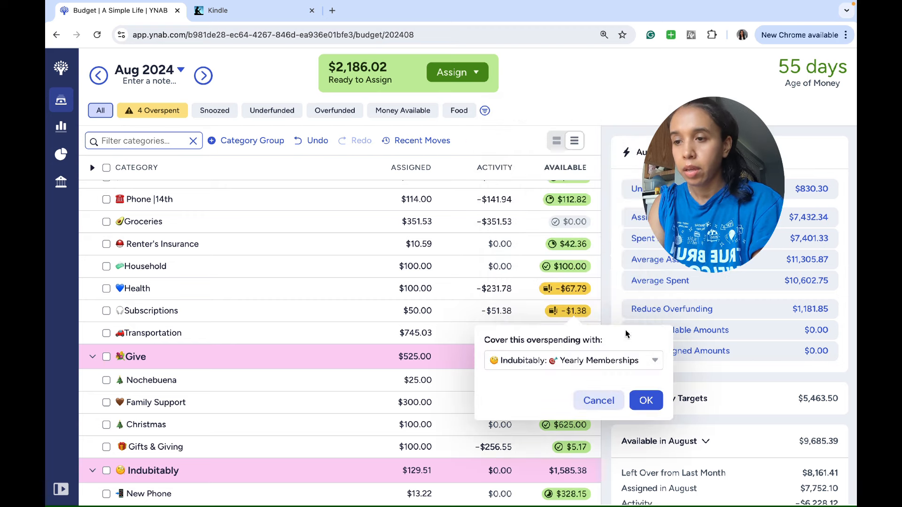
# Step: Cover Subscriptions' overspending from Yearly Memberships and scroll through the budget
pyautogui.click(645, 400)
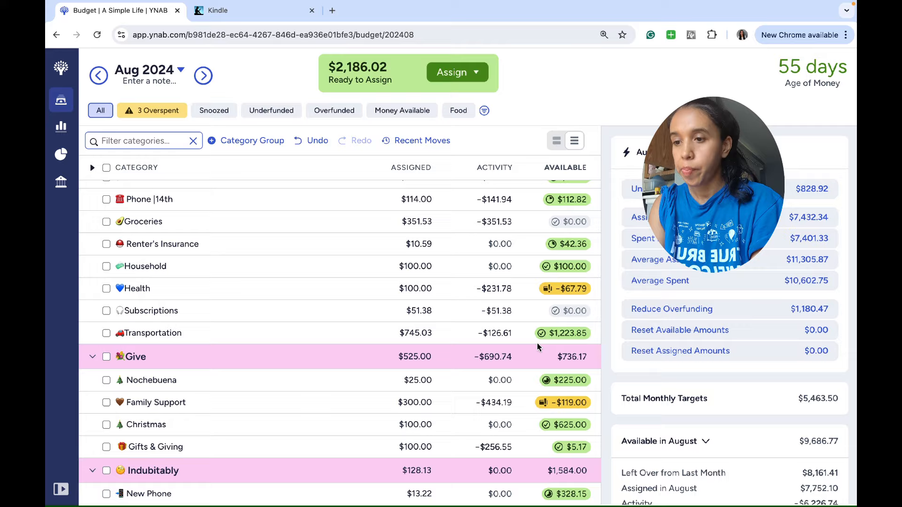
pyautogui.scroll(-3)
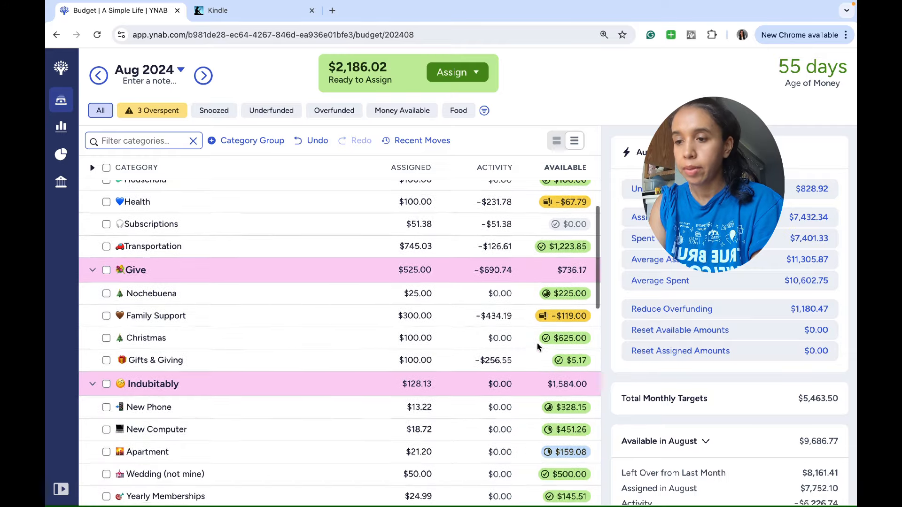
pyautogui.scroll(-3)
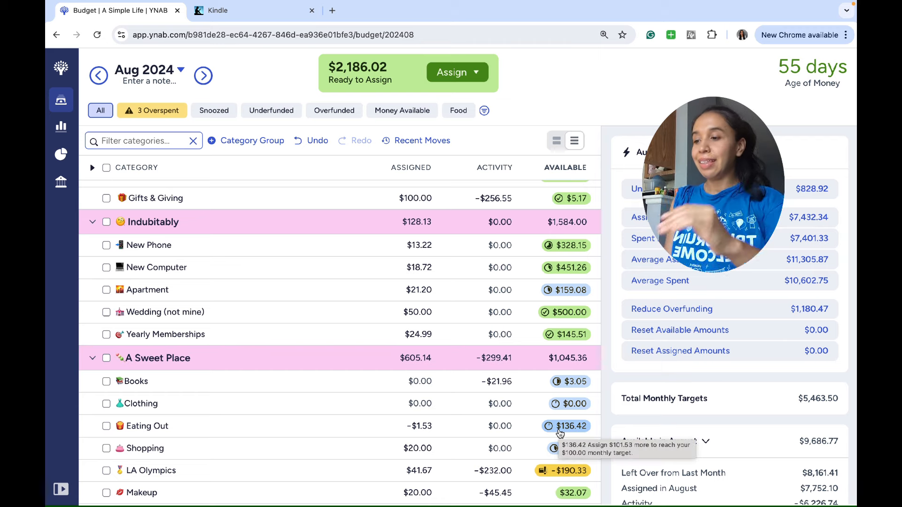
pyautogui.scroll(-3)
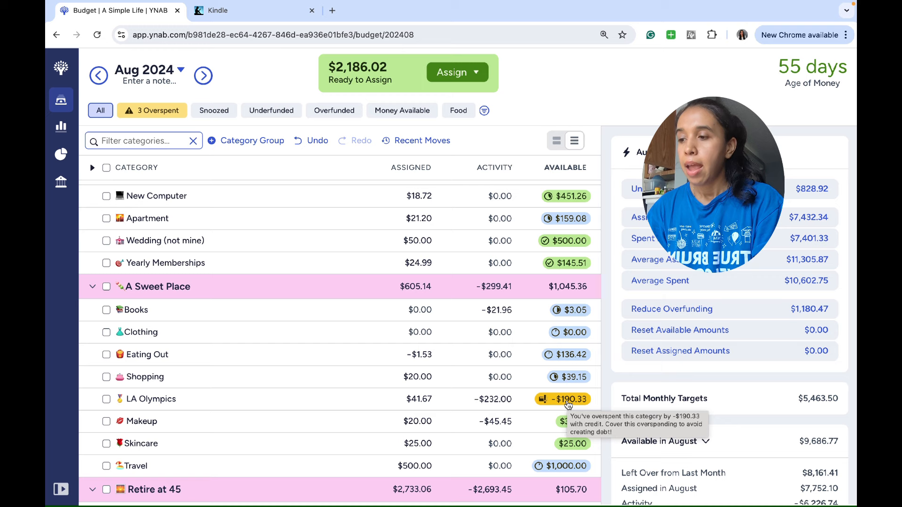
# Step: Cover LA Olympics' overspending with money from A Sweet Place: Travel
pyautogui.click(563, 399)
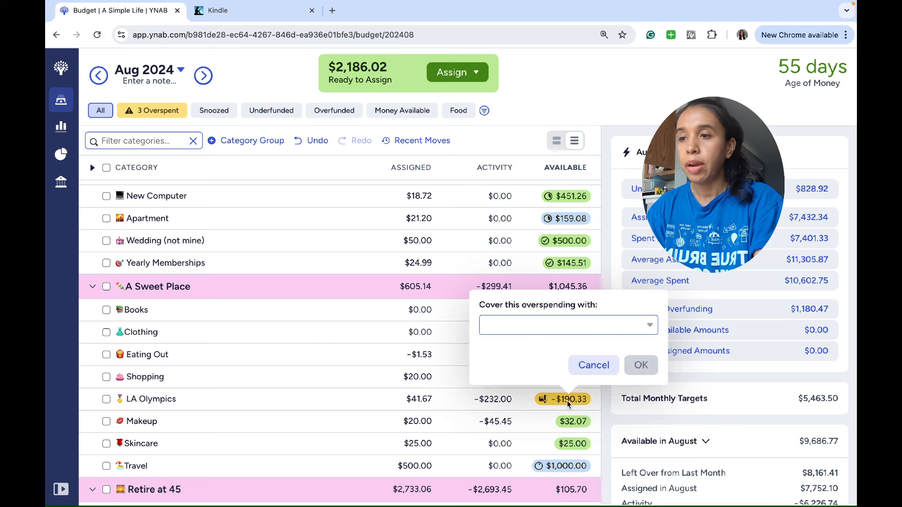
pyautogui.click(567, 325)
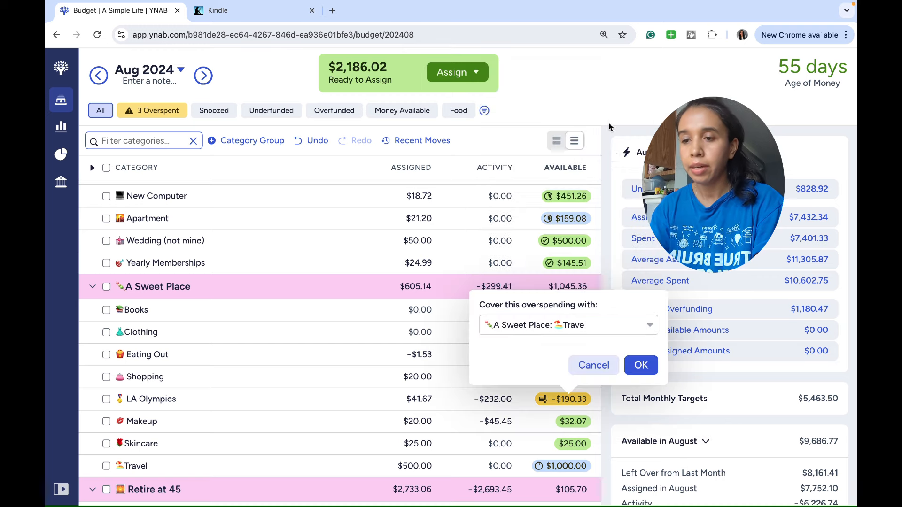
pyautogui.click(640, 365)
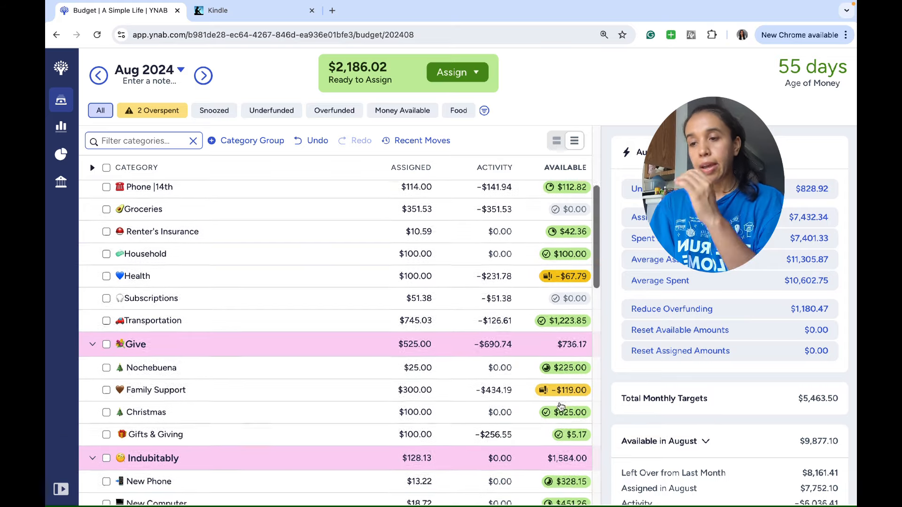
pyautogui.scroll(-3)
pyautogui.write('eat')
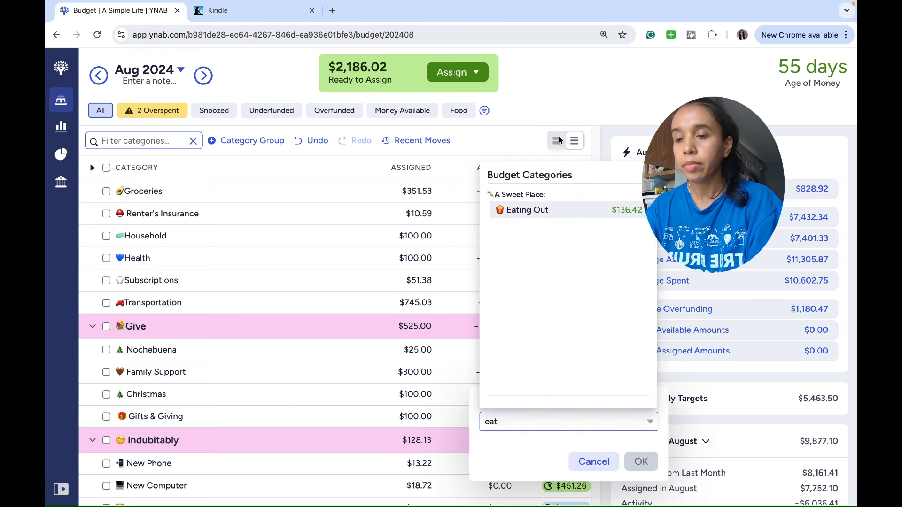
pyautogui.click(640, 461)
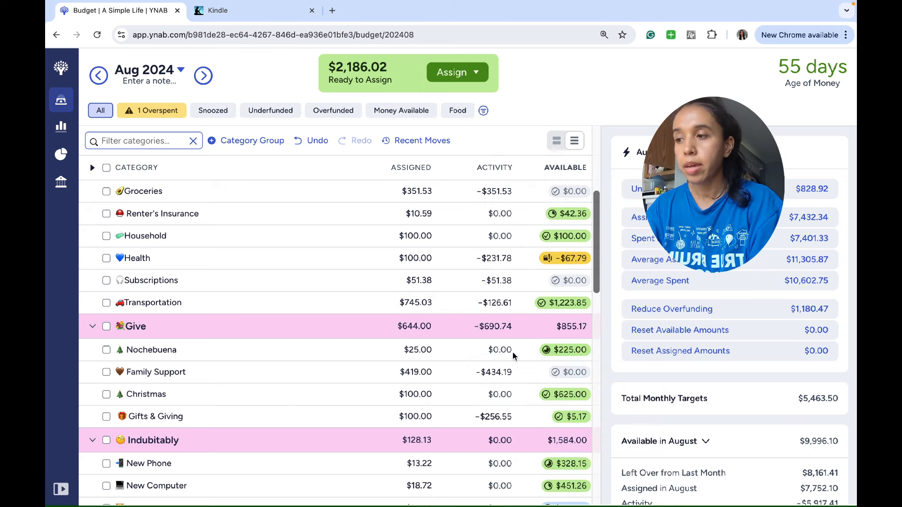
pyautogui.moveTo(532, 321)
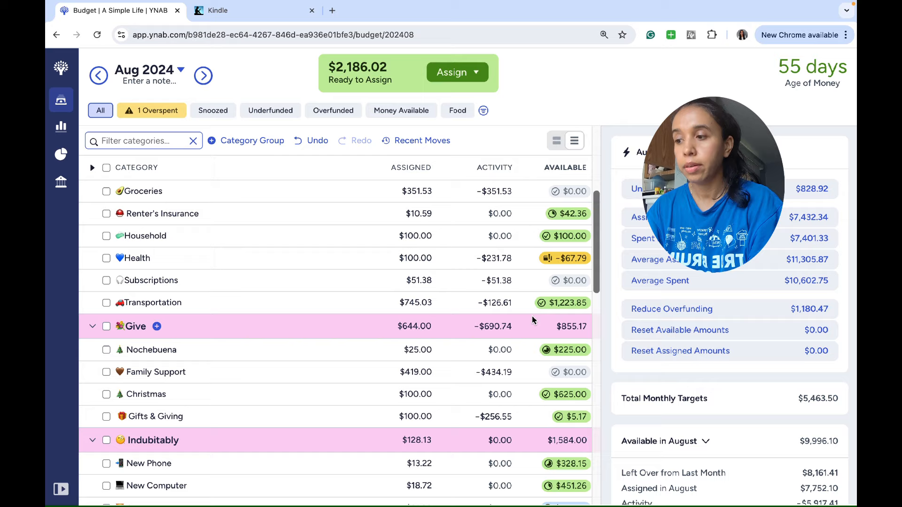
pyautogui.scroll(-3)
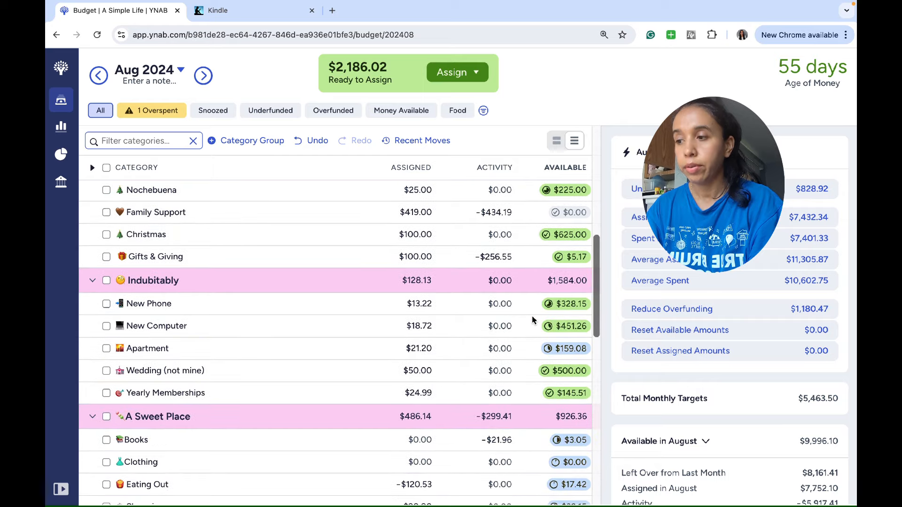
pyautogui.scroll(-3)
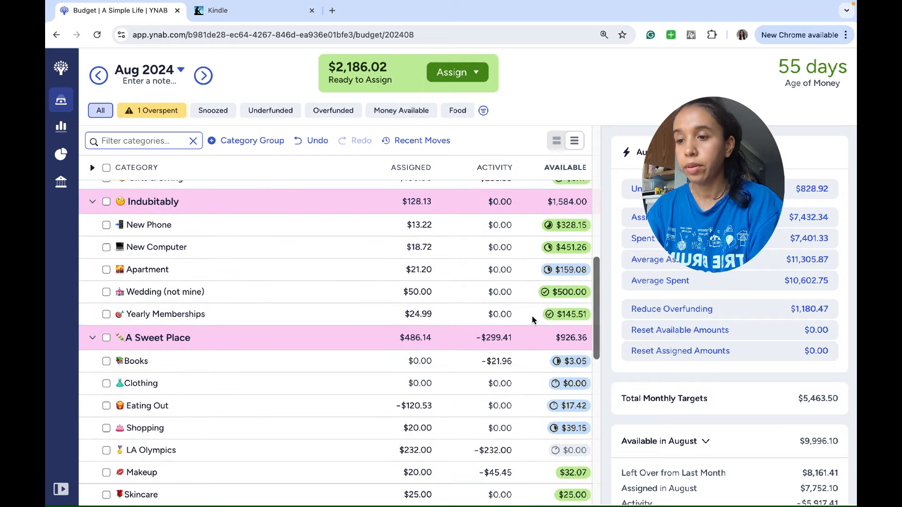
pyautogui.scroll(-3)
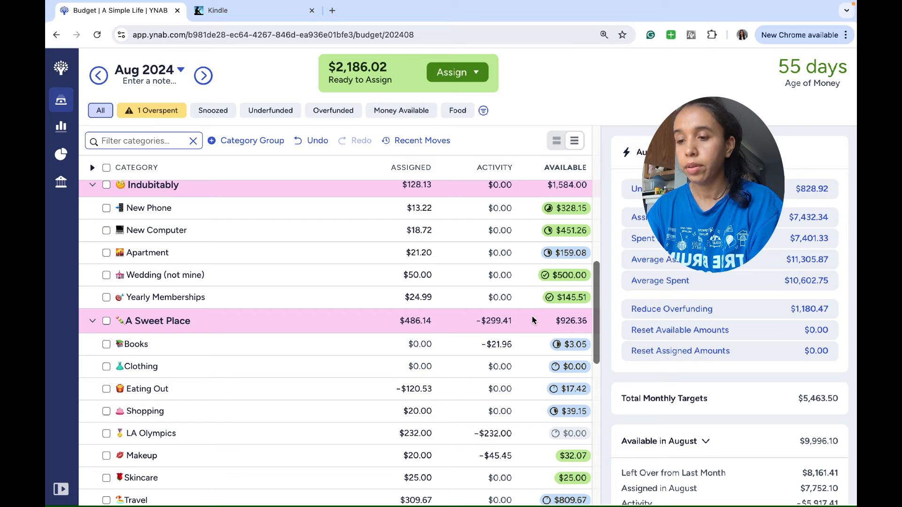
pyautogui.scroll(-3)
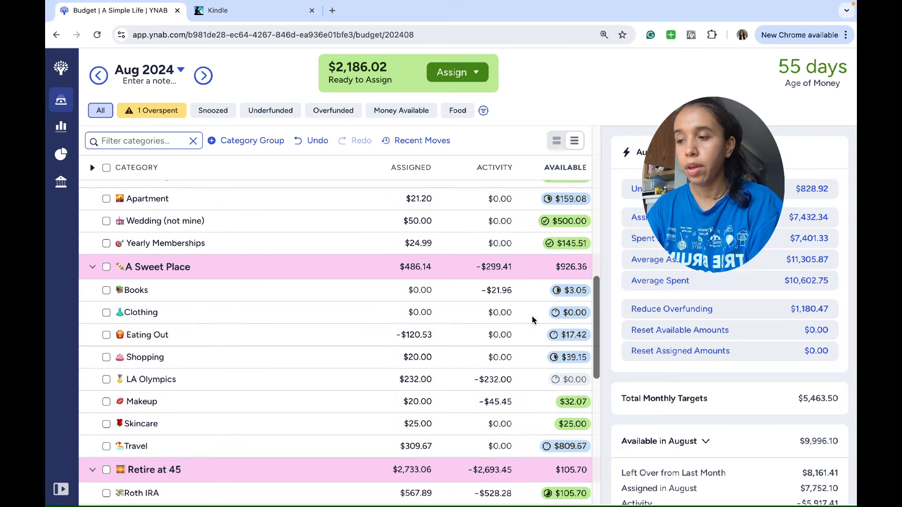
pyautogui.moveTo(553, 399)
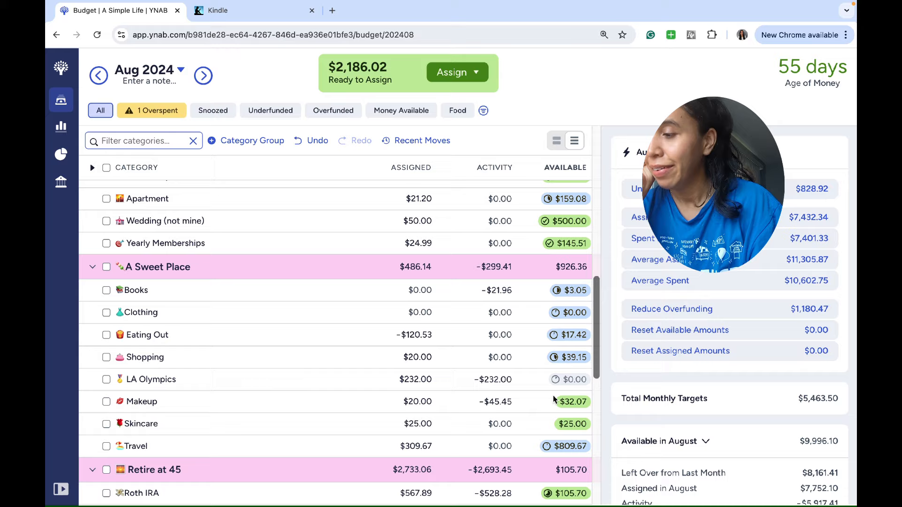
pyautogui.scroll(-3)
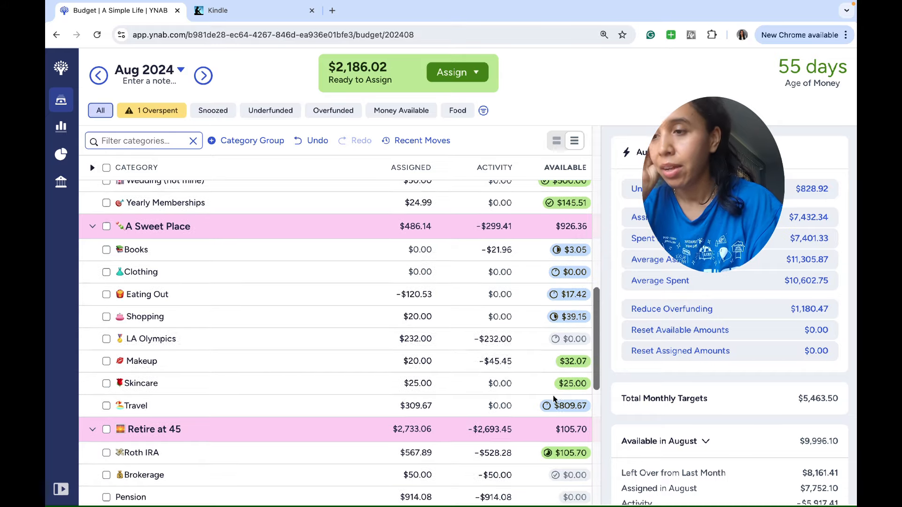
pyautogui.scroll(-3)
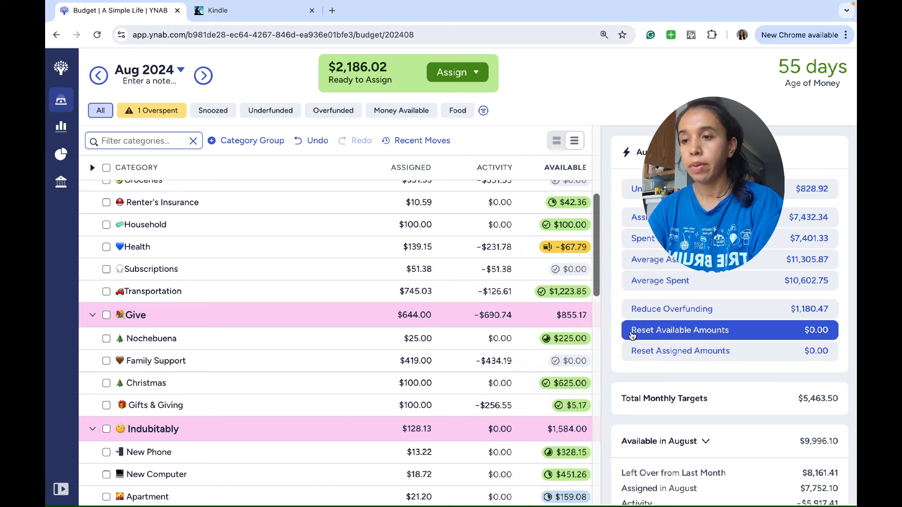
# Step: Cover Health's overspending using Skincare and Eating Out
pyautogui.click(569, 247)
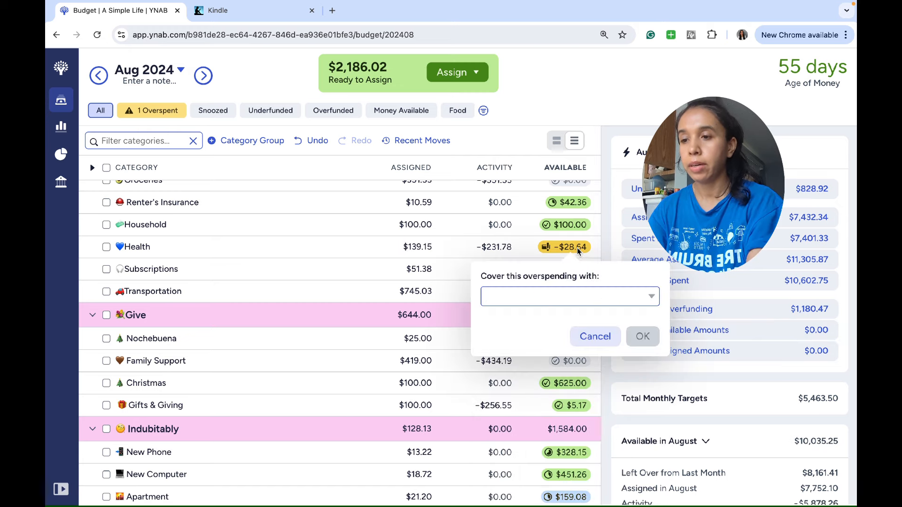
pyautogui.write('skin')
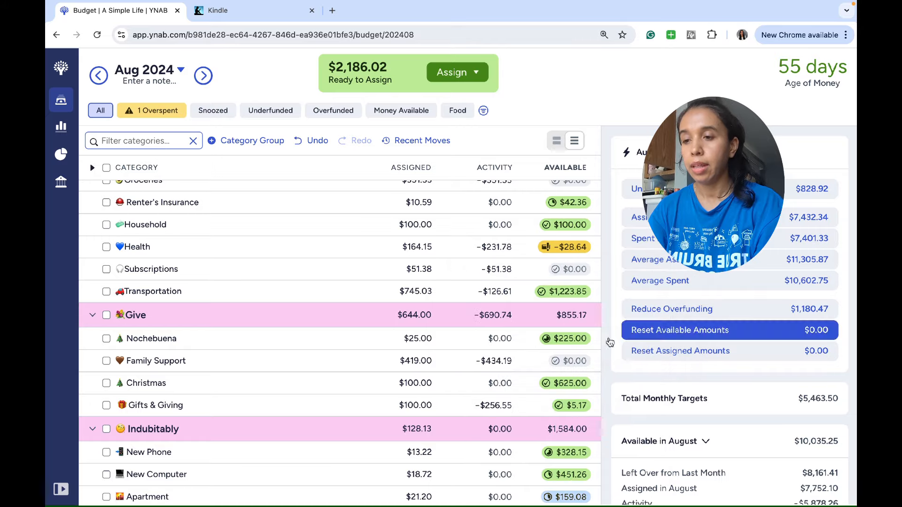
pyautogui.scroll(-3)
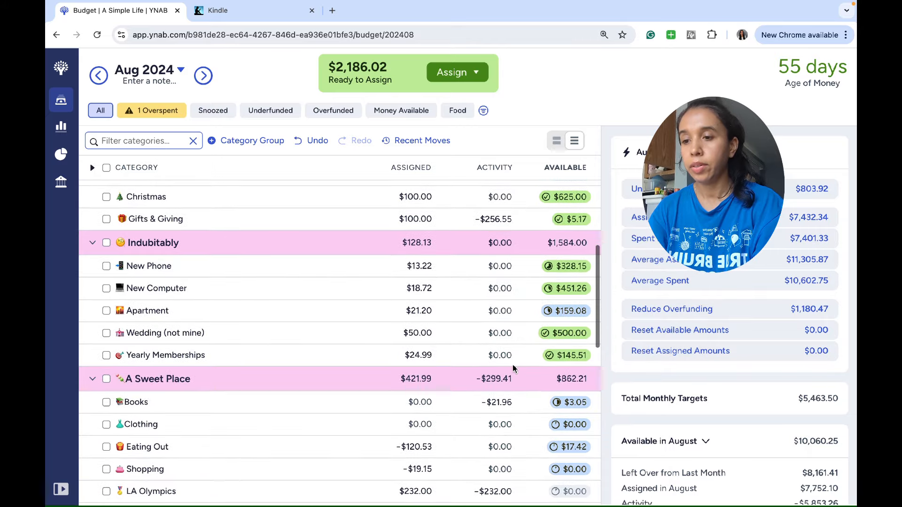
pyautogui.scroll(3)
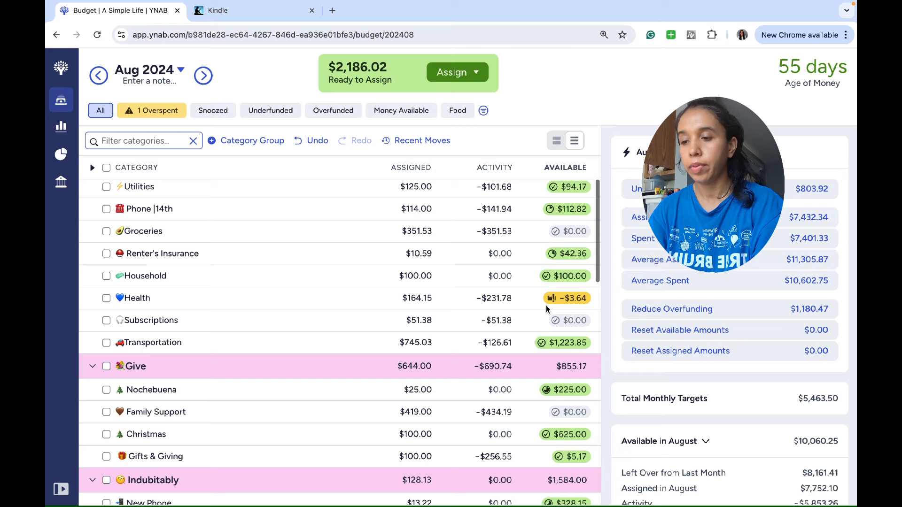
pyautogui.write('eat')
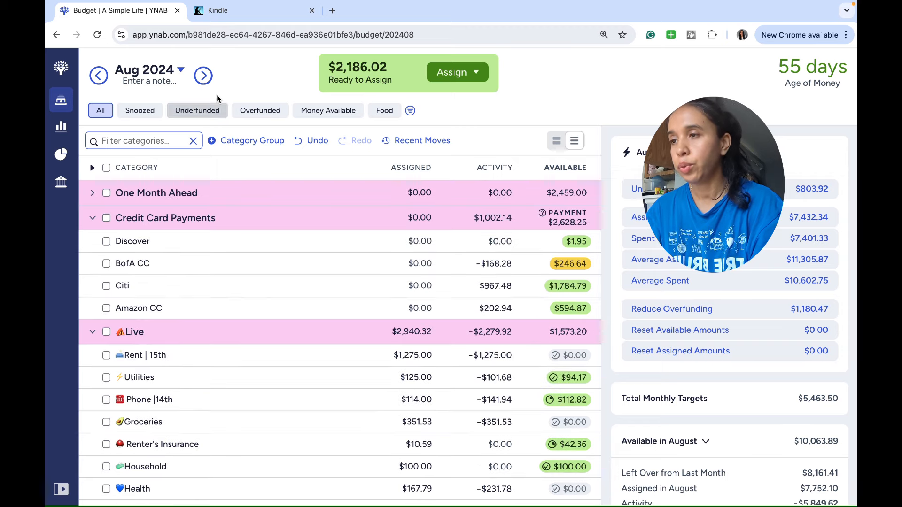
pyautogui.moveTo(203, 75)
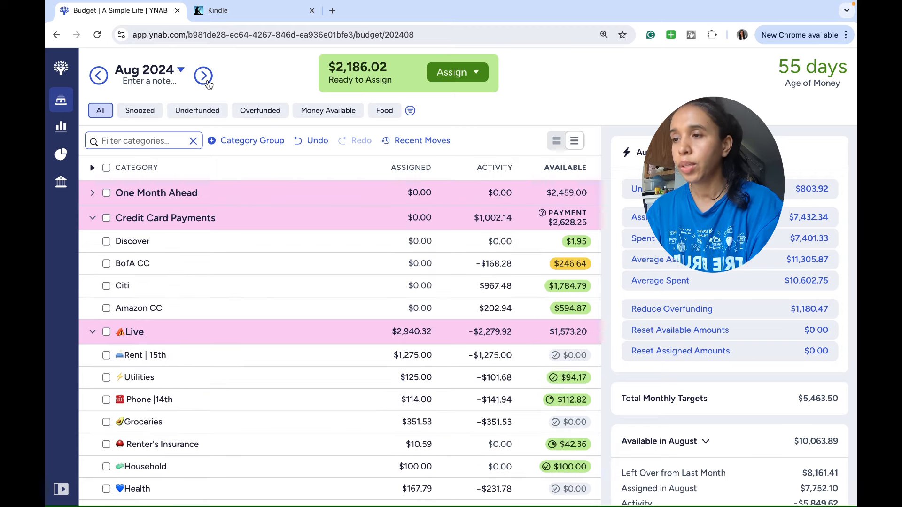
# Step: Move to September and assign Rent and $50 to Utilities
pyautogui.click(202, 75)
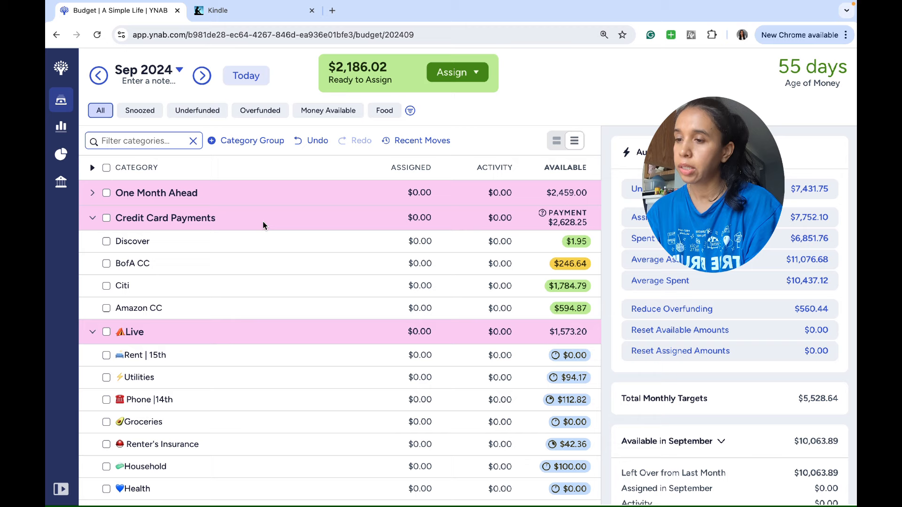
pyautogui.click(419, 355)
pyautogui.write('1275/2')
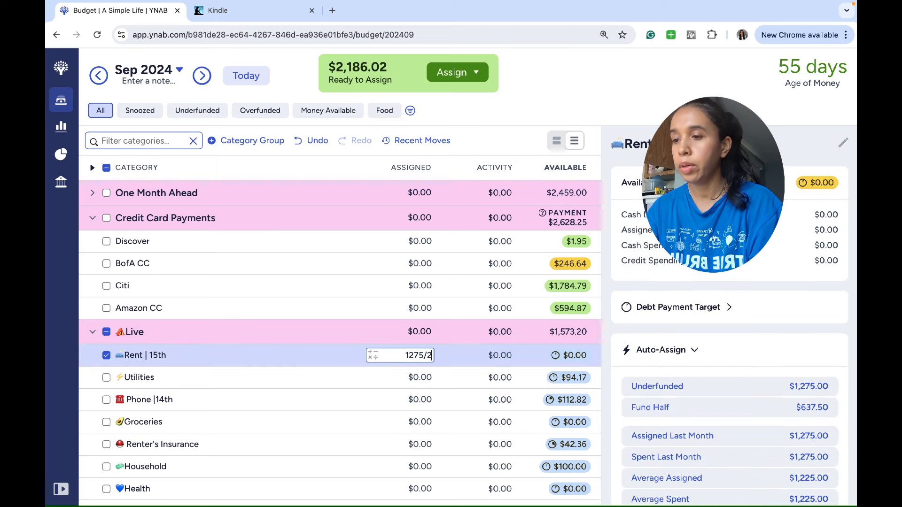
pyautogui.click(135, 377)
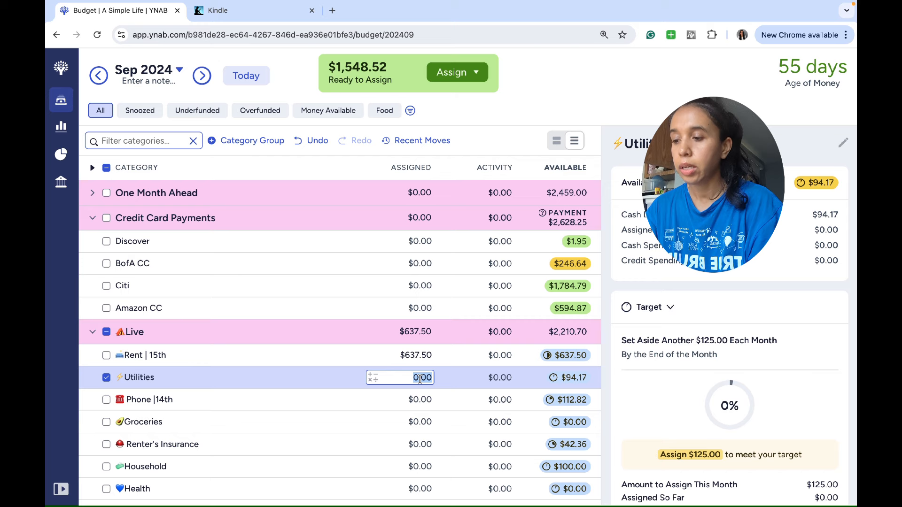
pyautogui.write('50')
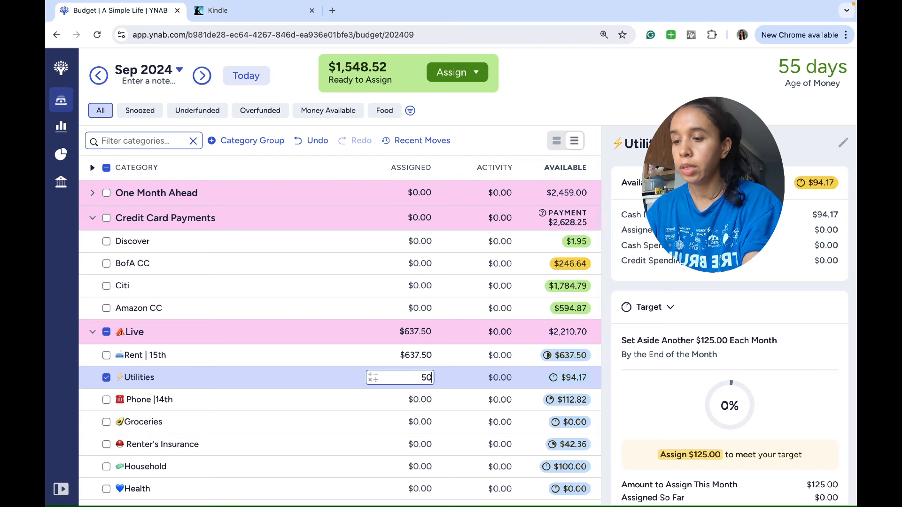
pyautogui.press('Enter')
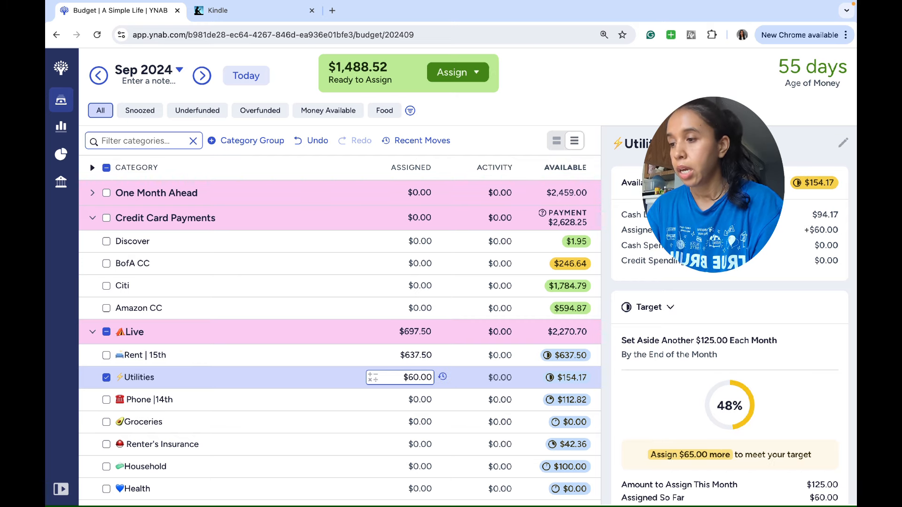
# Step: Fund Phone's target and assign 10.58, 5, 5, 250 and 55 to remaining Live categories
pyautogui.click(148, 400)
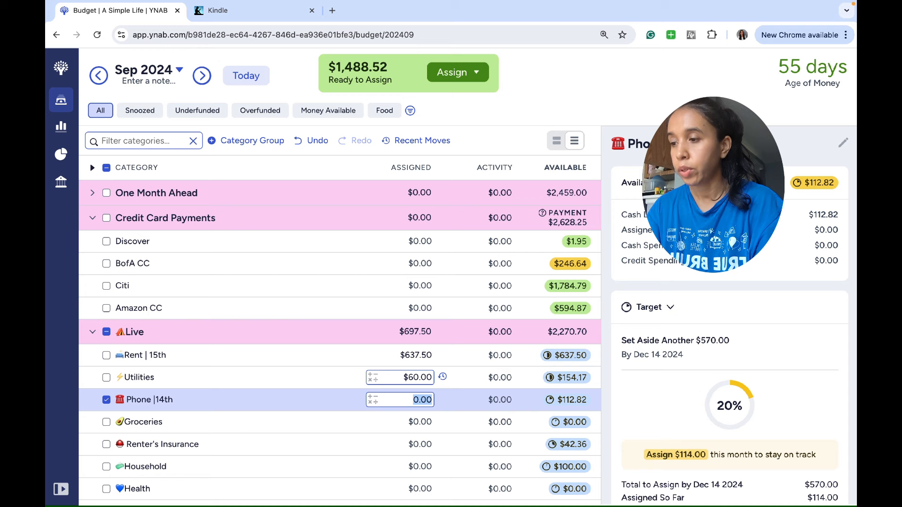
pyautogui.click(142, 422)
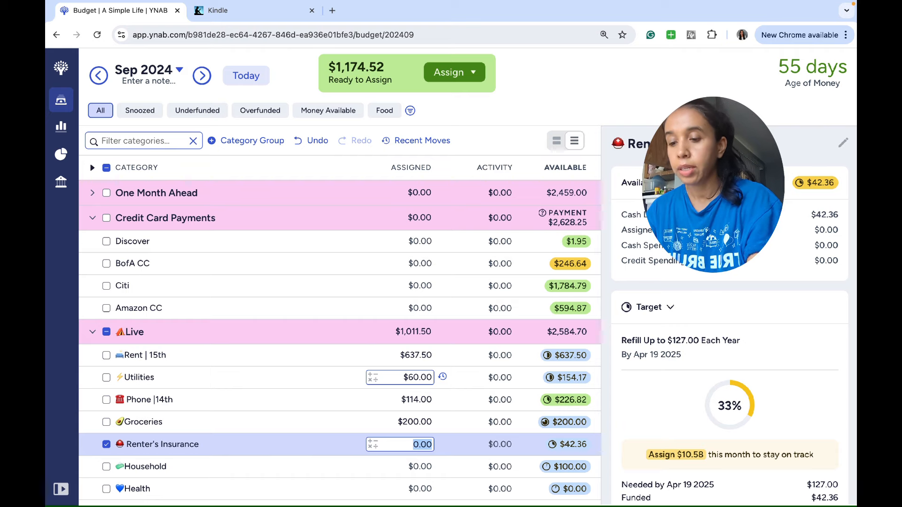
pyautogui.write('10.58')
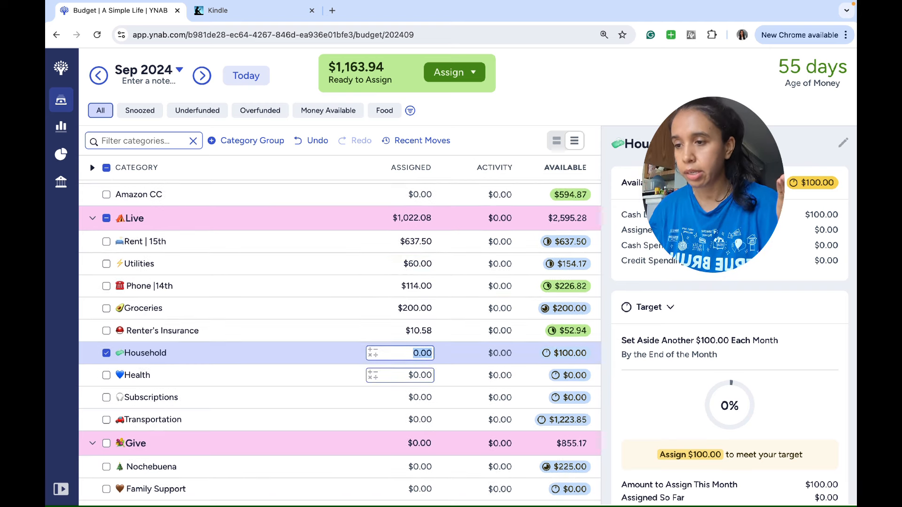
pyautogui.write('5')
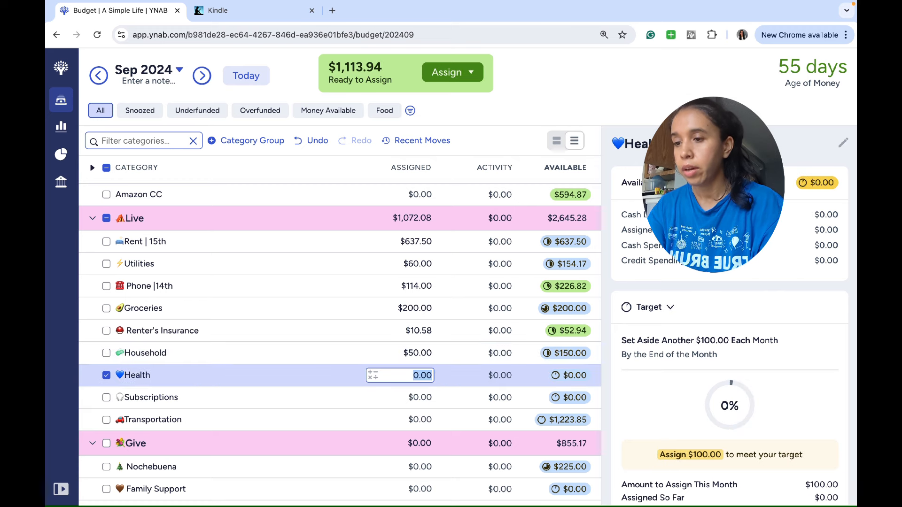
pyautogui.write('5')
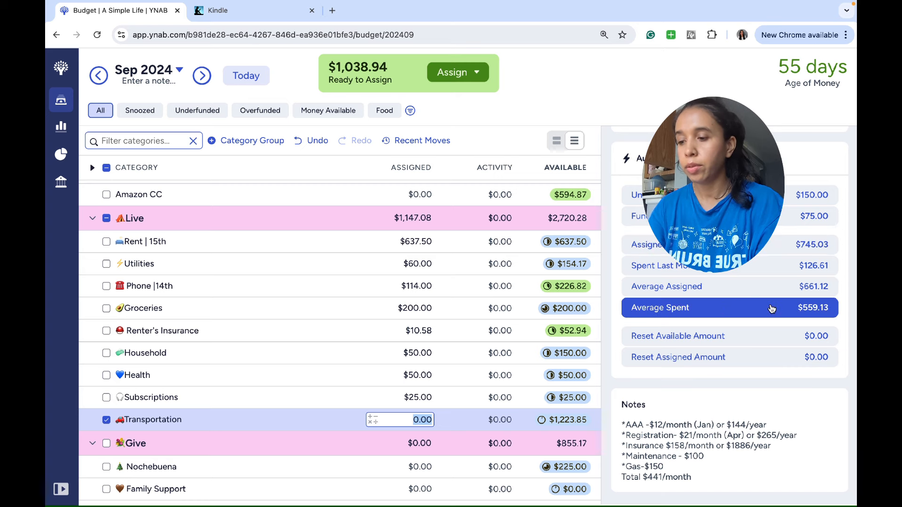
pyautogui.write('250')
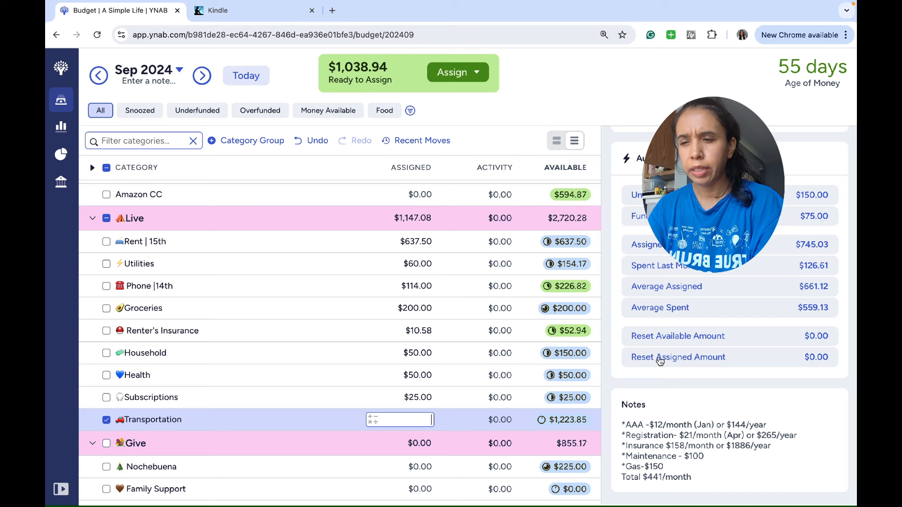
pyautogui.write('55')
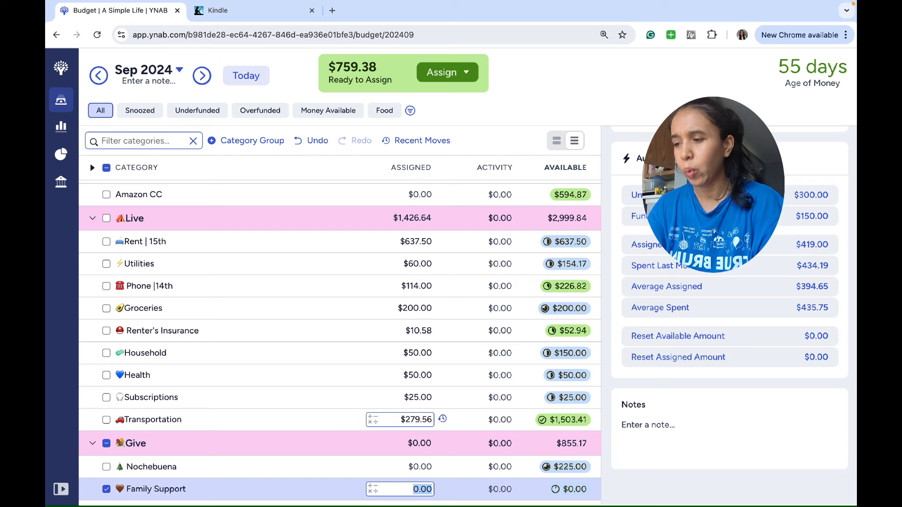
pyautogui.scroll(-3)
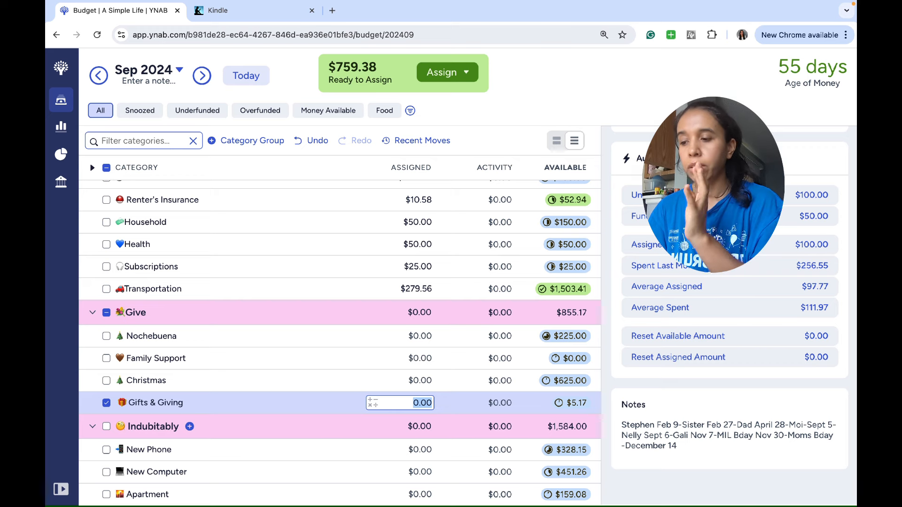
# Step: Assign 30, Roth IRA $567.89, 210, and Family Support $270.44 to reach $0
pyautogui.write('30')
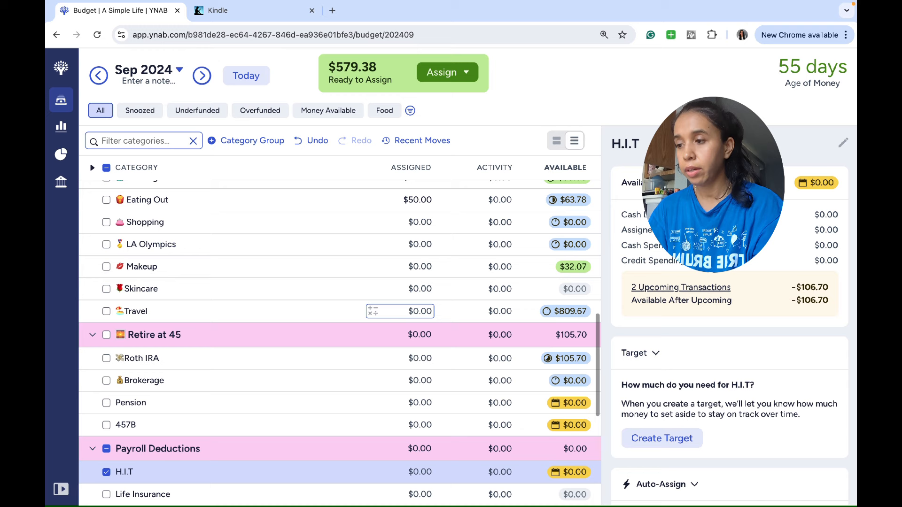
pyautogui.click(138, 358)
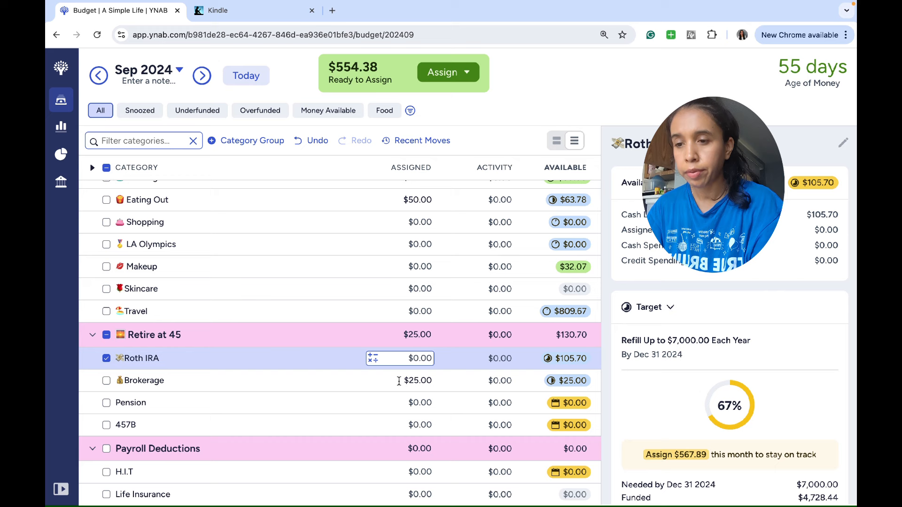
pyautogui.click(415, 358)
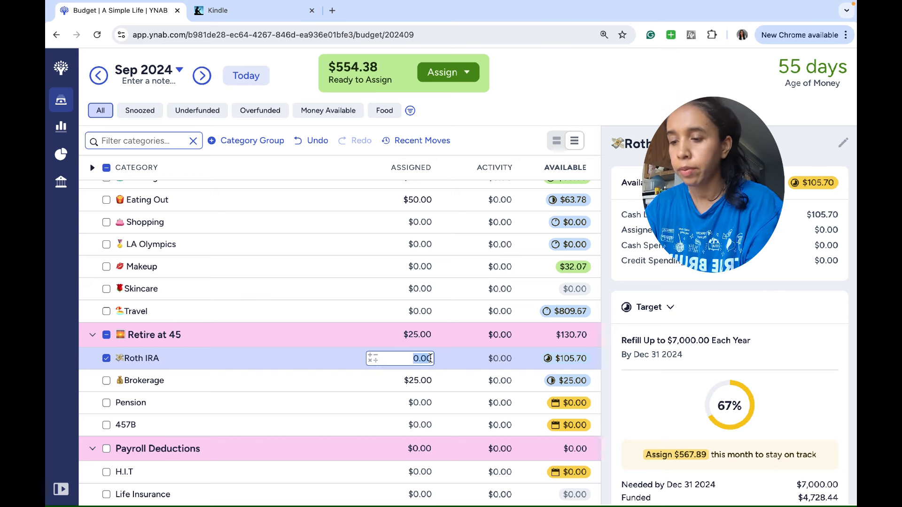
pyautogui.write('567.89')
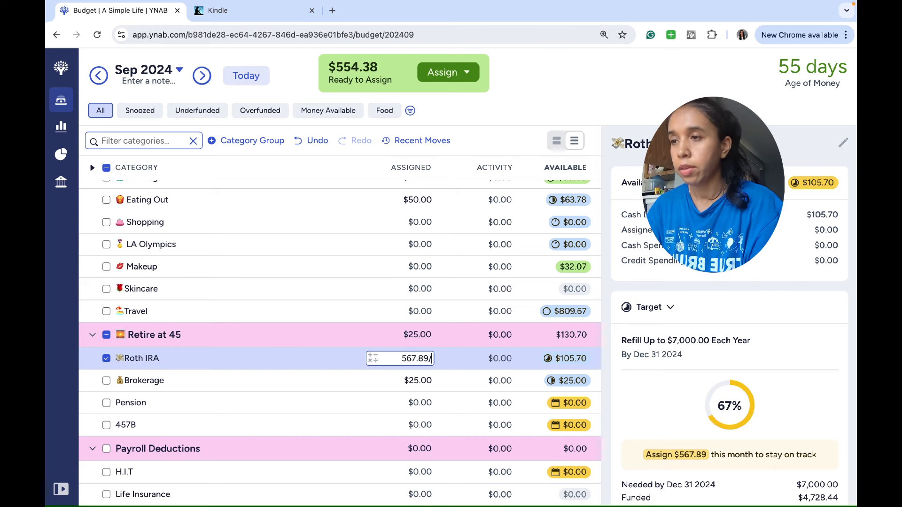
pyautogui.press('Enter')
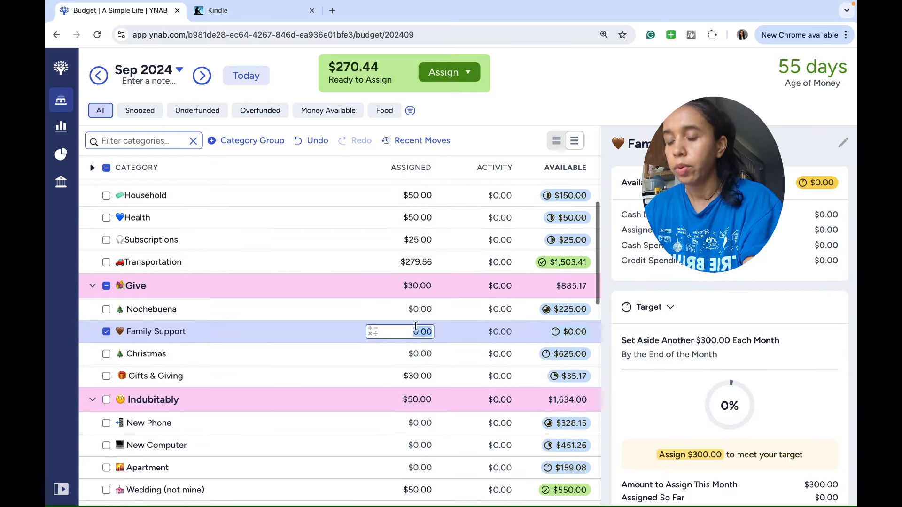
pyautogui.write('210')
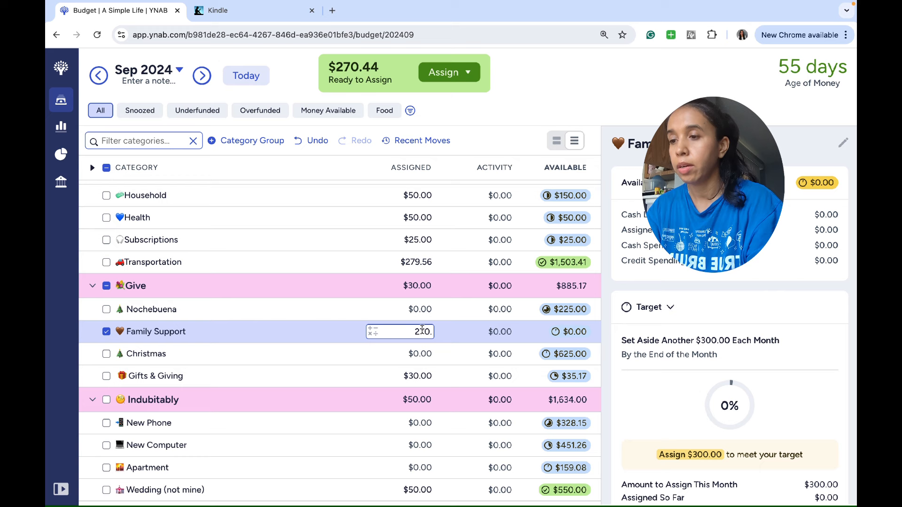
pyautogui.write('270.44')
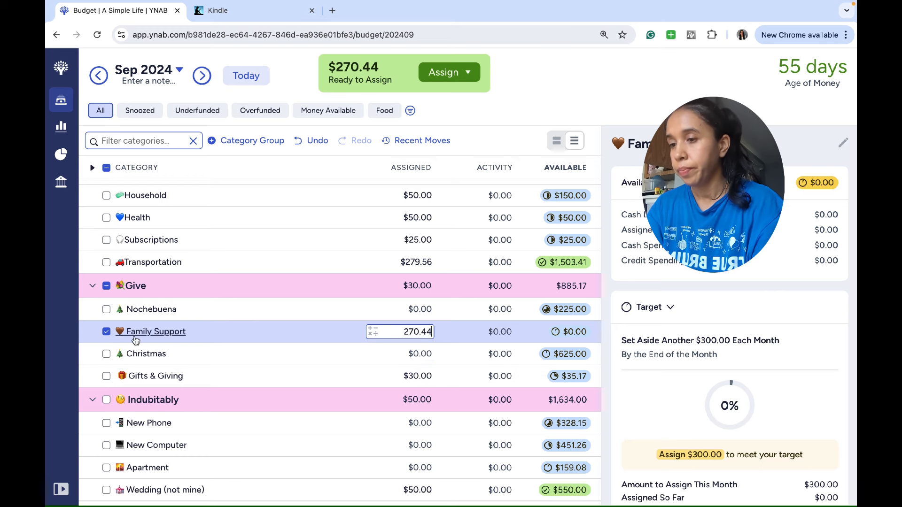
pyautogui.press('enter')
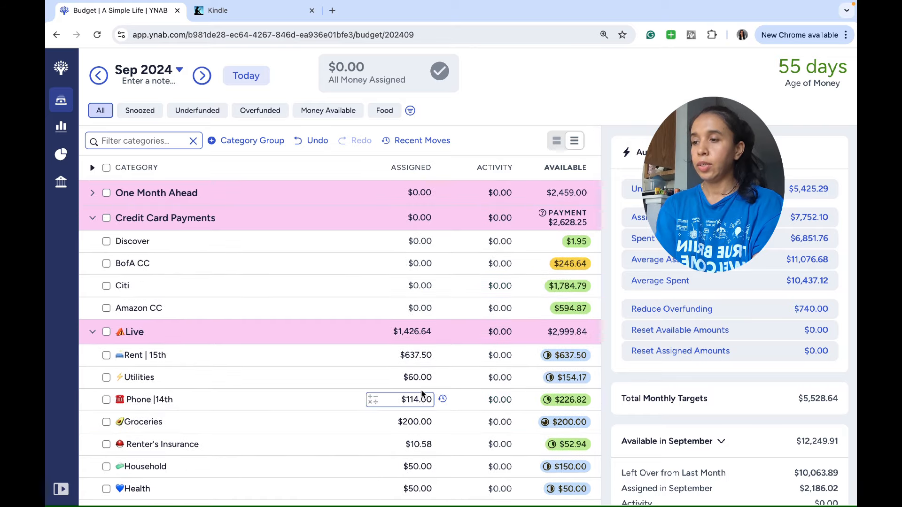
# Step: Scroll the budget, then open Reports to the Spending Breakdown showing $6,851.76
pyautogui.scroll(-3)
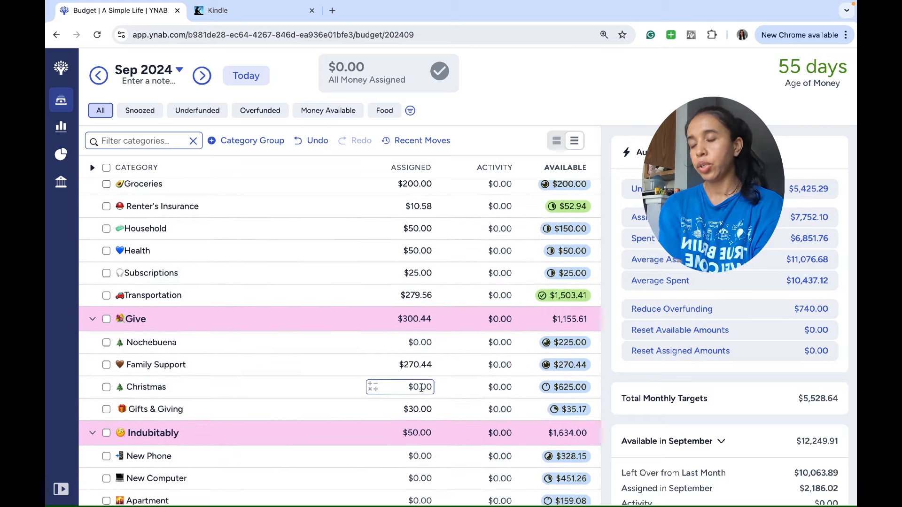
pyautogui.scroll(-3)
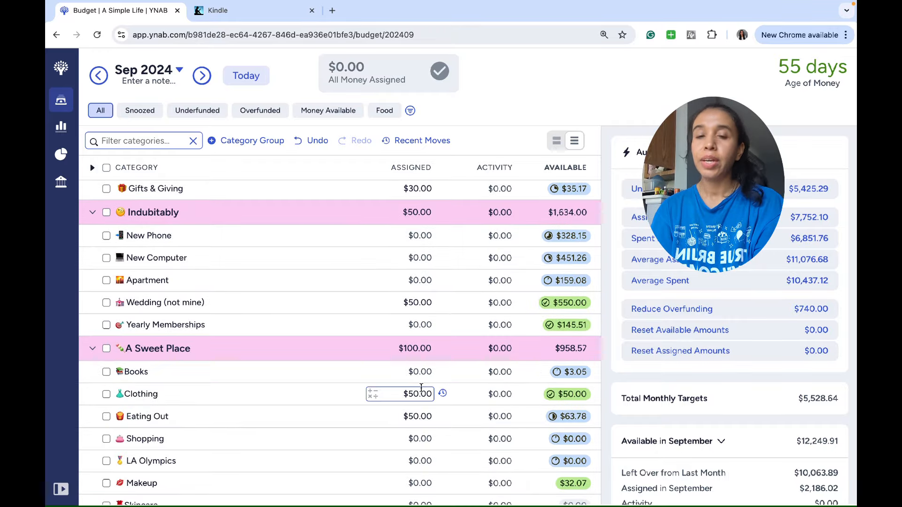
pyautogui.scroll(-3)
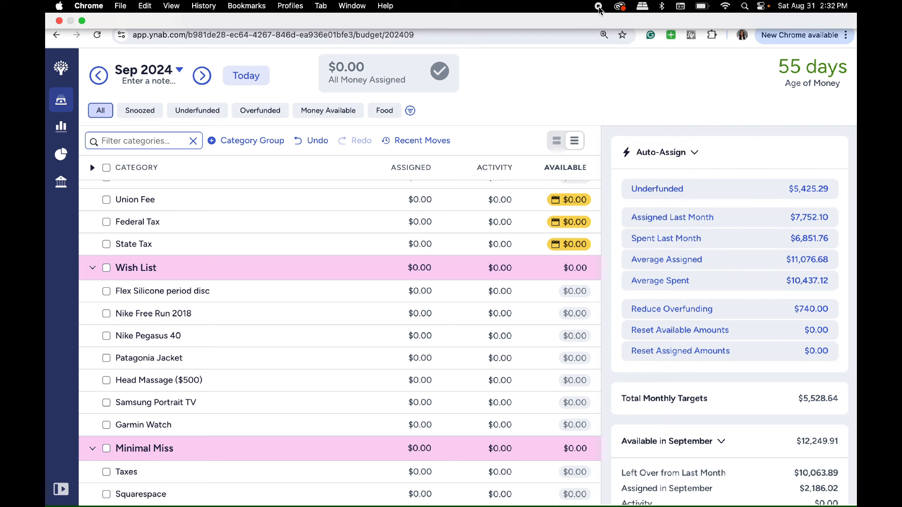
pyautogui.click(60, 125)
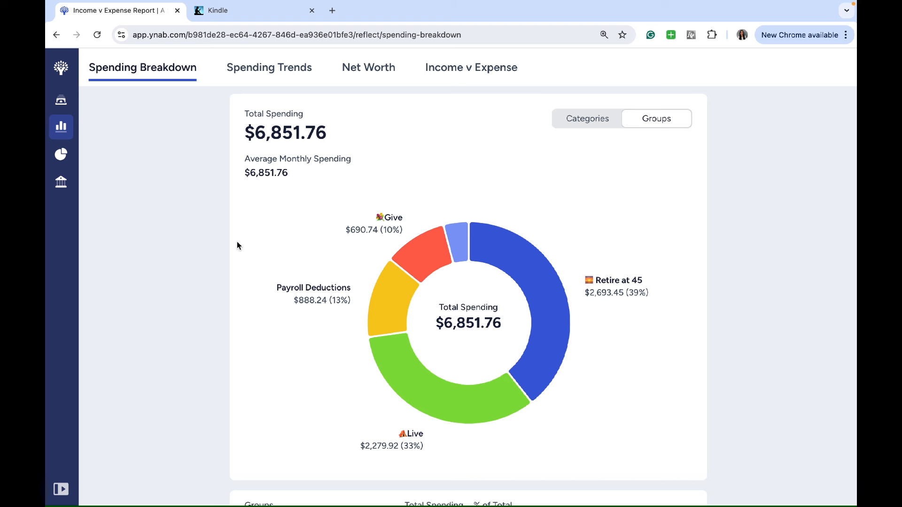
# Step: Switch the breakdown to Categories and scroll through the table, led by Rent $1,275.00
pyautogui.click(586, 119)
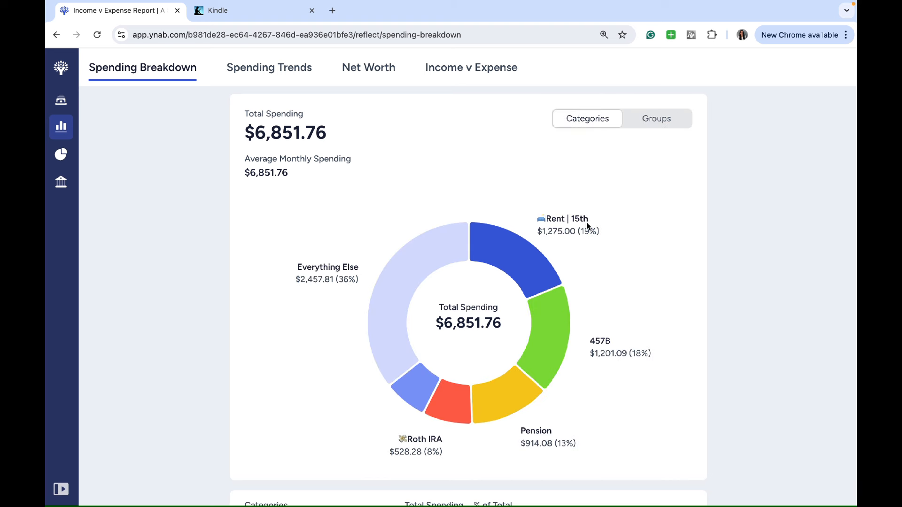
pyautogui.moveTo(640, 276)
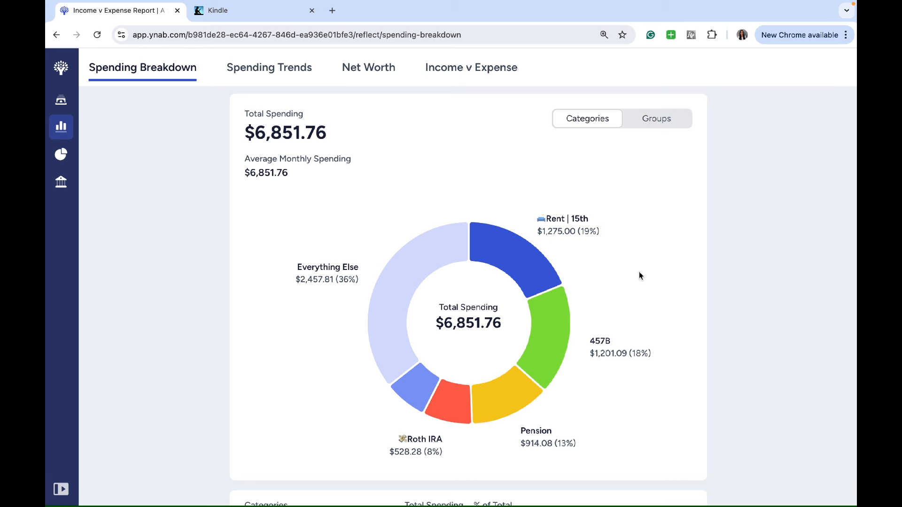
pyautogui.moveTo(568, 281)
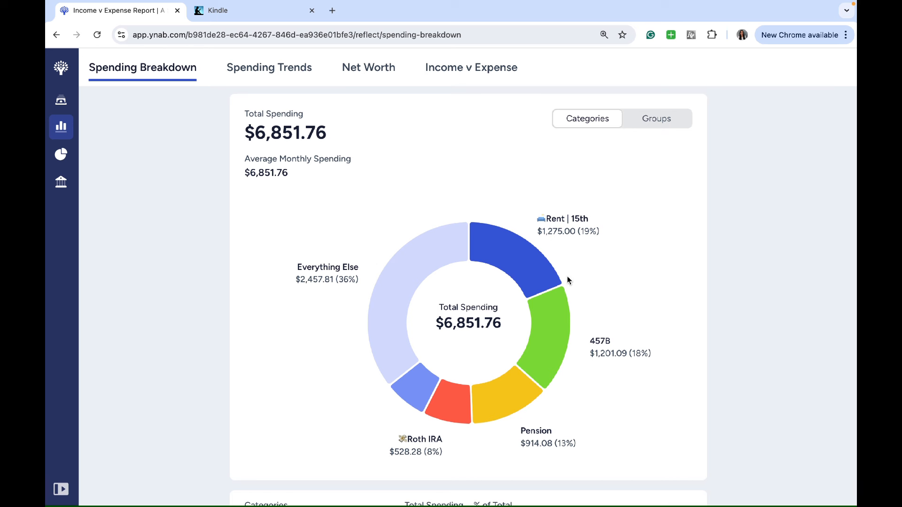
pyautogui.moveTo(646, 301)
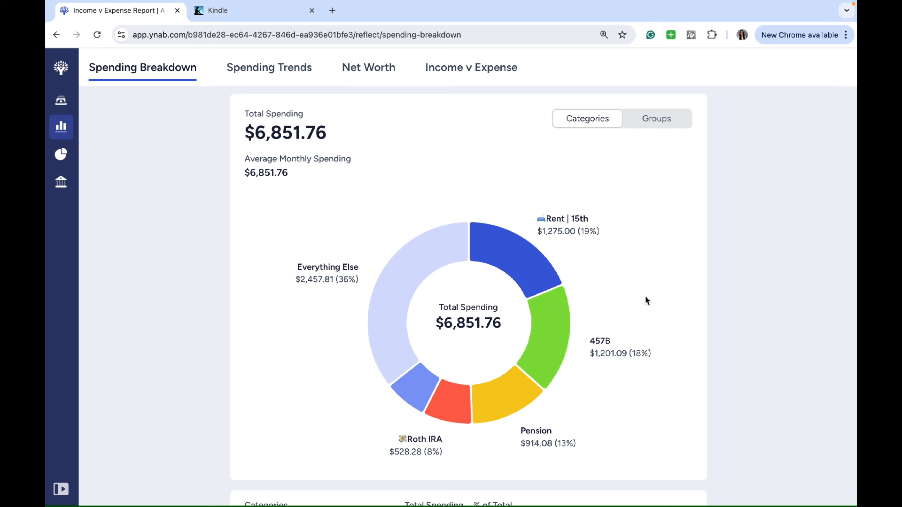
pyautogui.moveTo(466, 361)
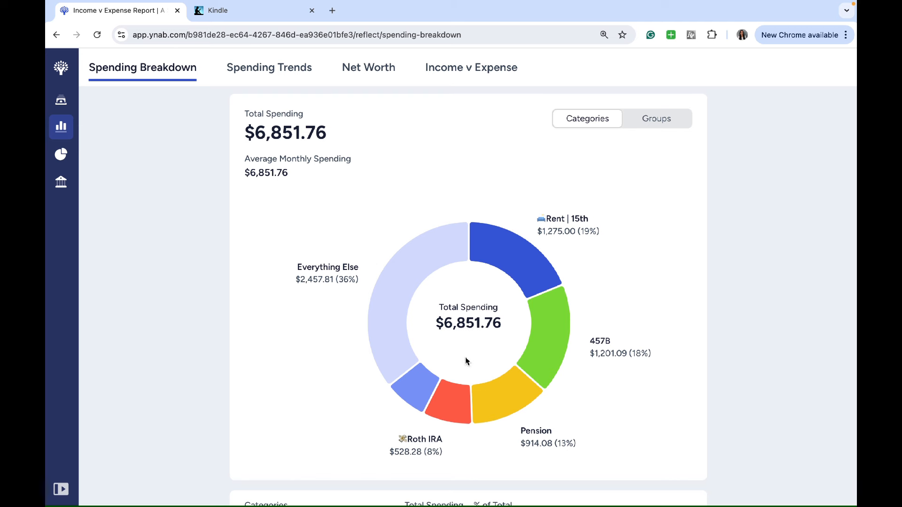
pyautogui.moveTo(445, 407)
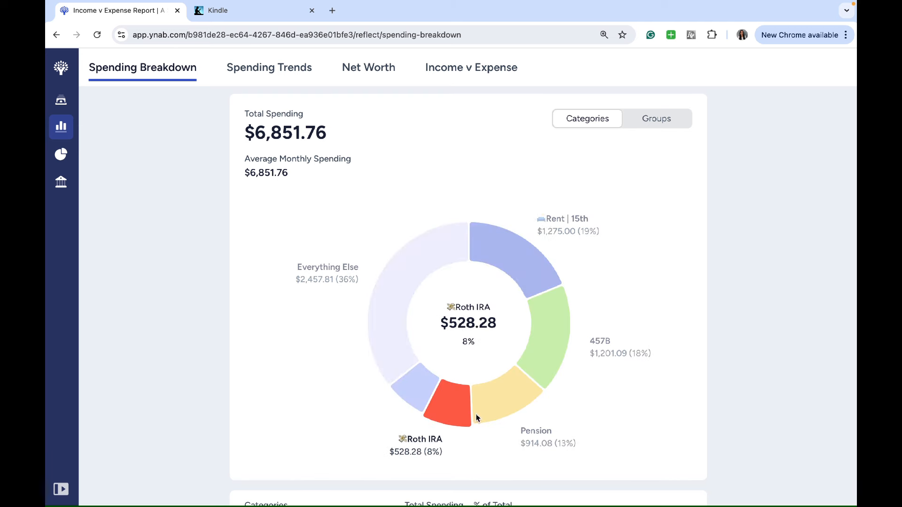
pyautogui.scroll(-3)
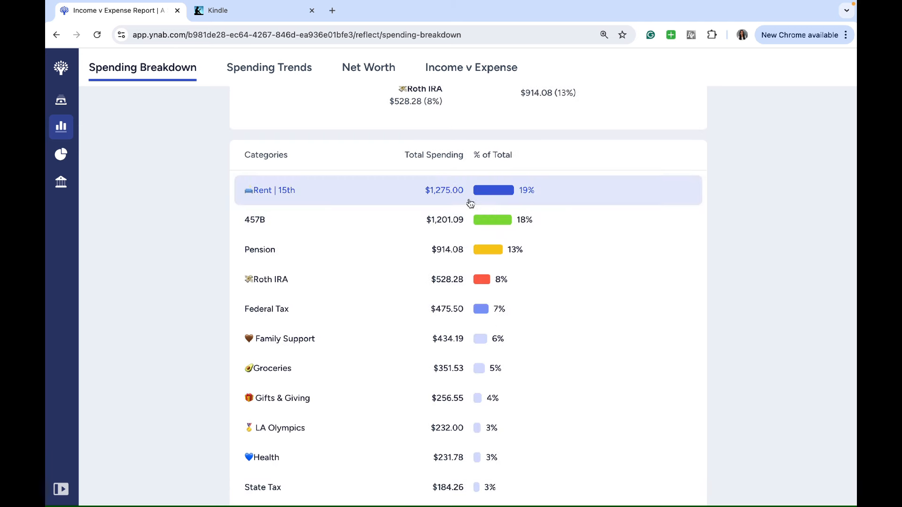
pyautogui.moveTo(441, 294)
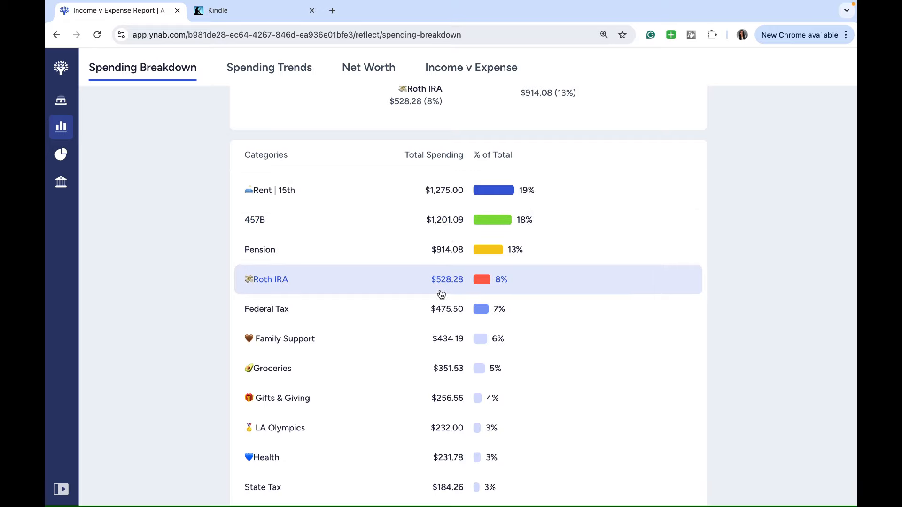
pyautogui.scroll(-3)
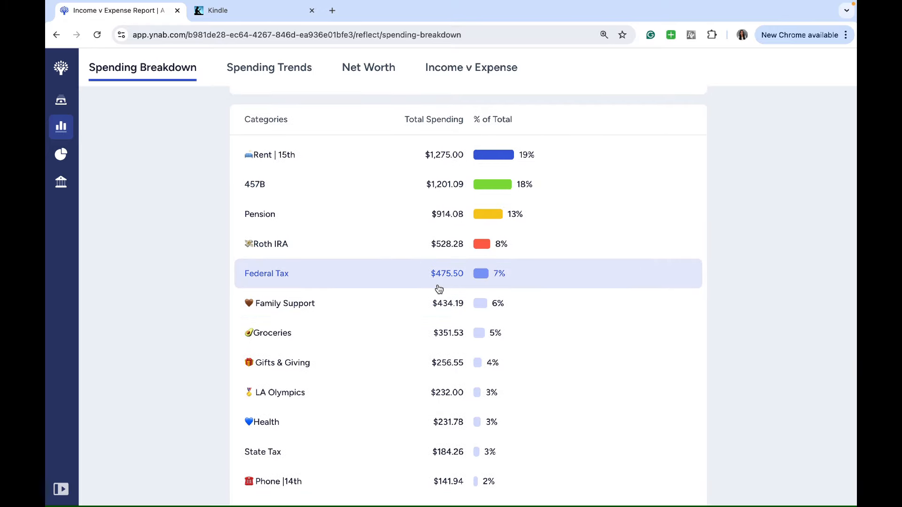
pyautogui.scroll(-3)
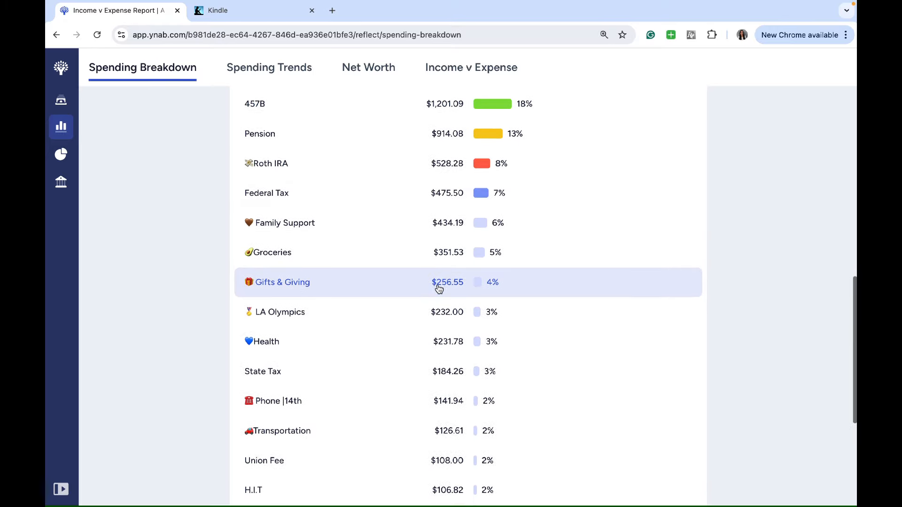
pyautogui.scroll(-3)
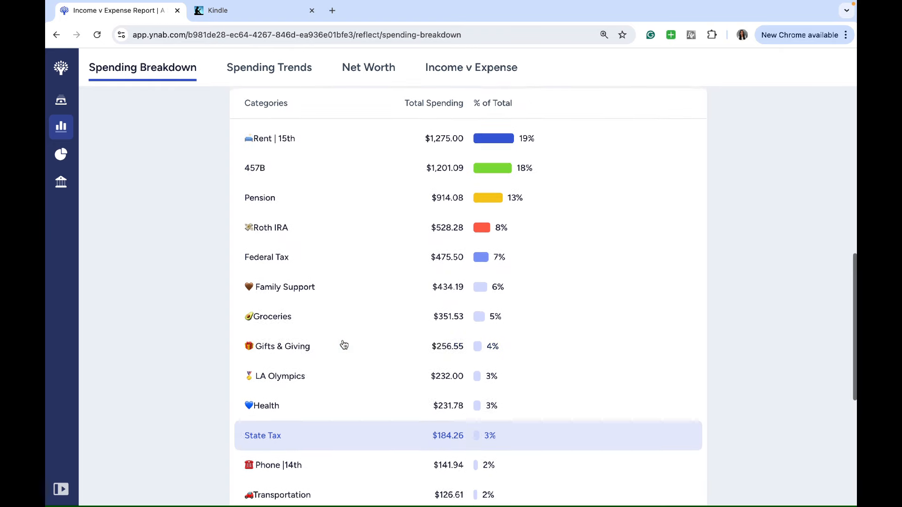
pyautogui.moveTo(344, 345)
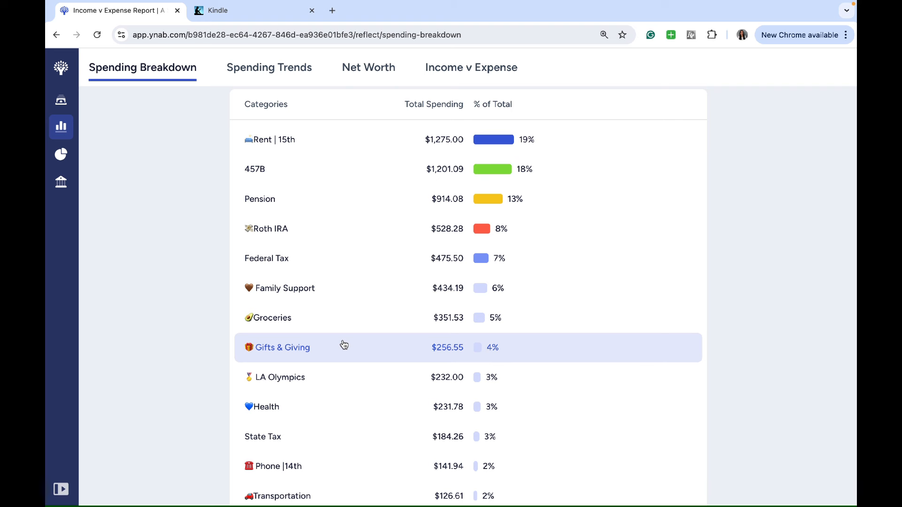
pyautogui.scroll(-3)
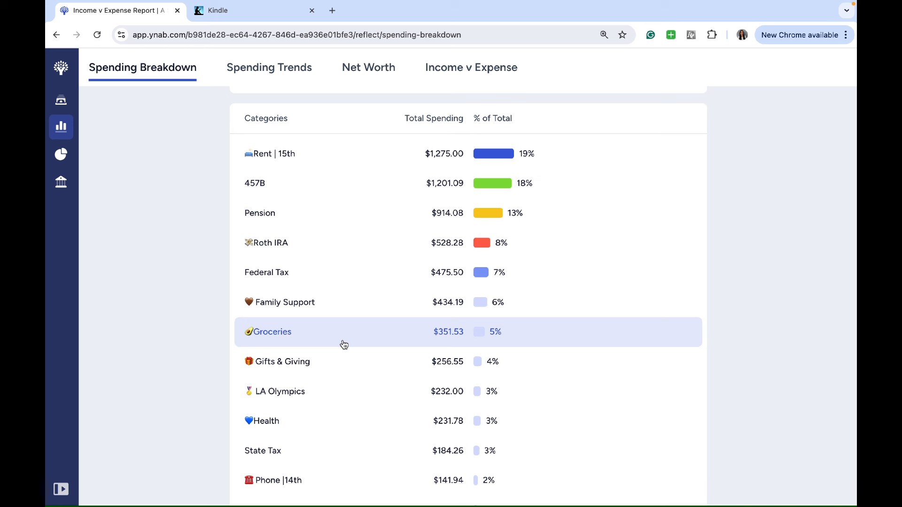
pyautogui.moveTo(384, 302)
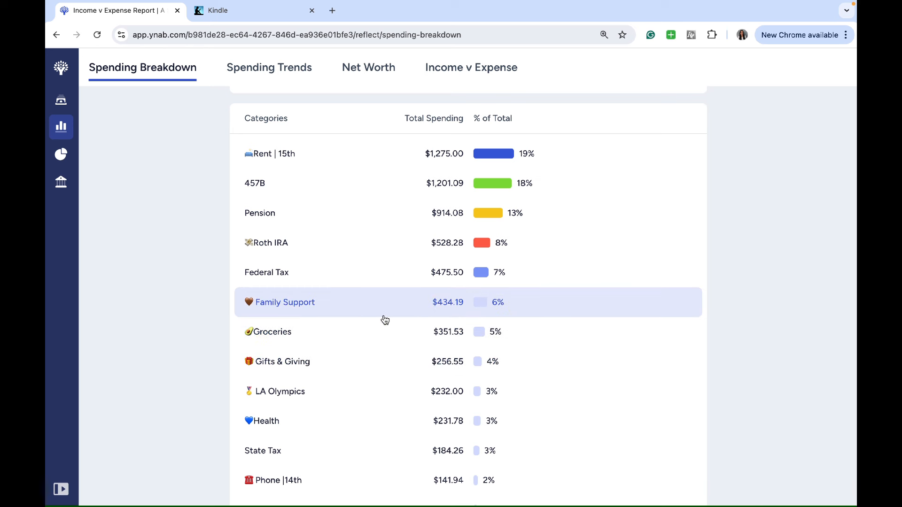
pyautogui.moveTo(371, 331)
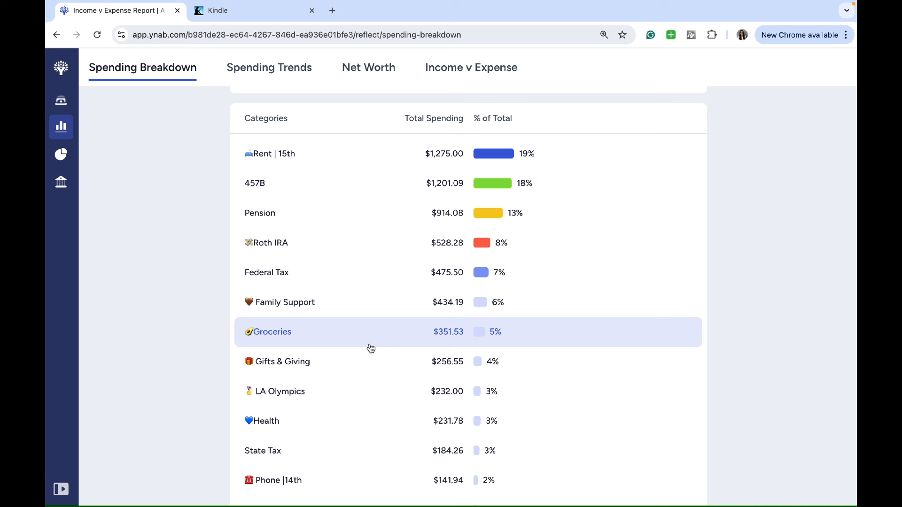
pyautogui.moveTo(418, 391)
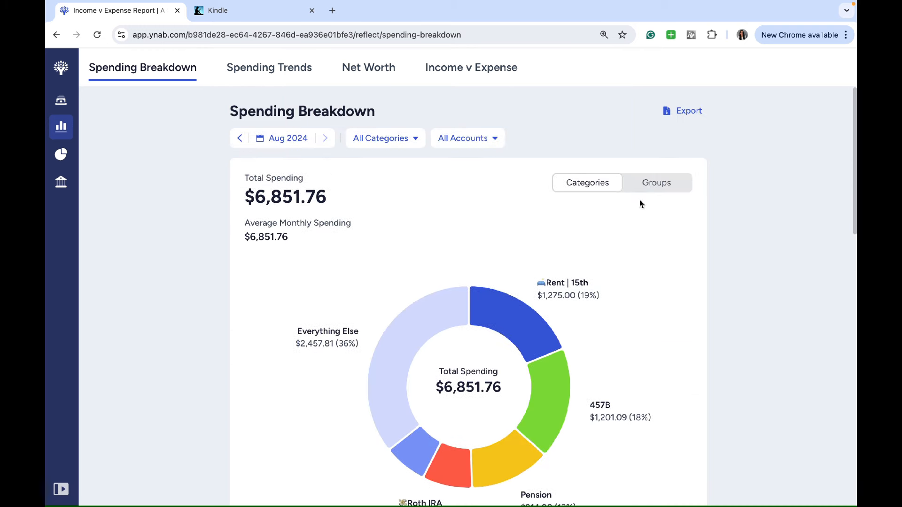
# Step: Switch to Groups and drill into the Give slice ($690.74)
pyautogui.click(655, 182)
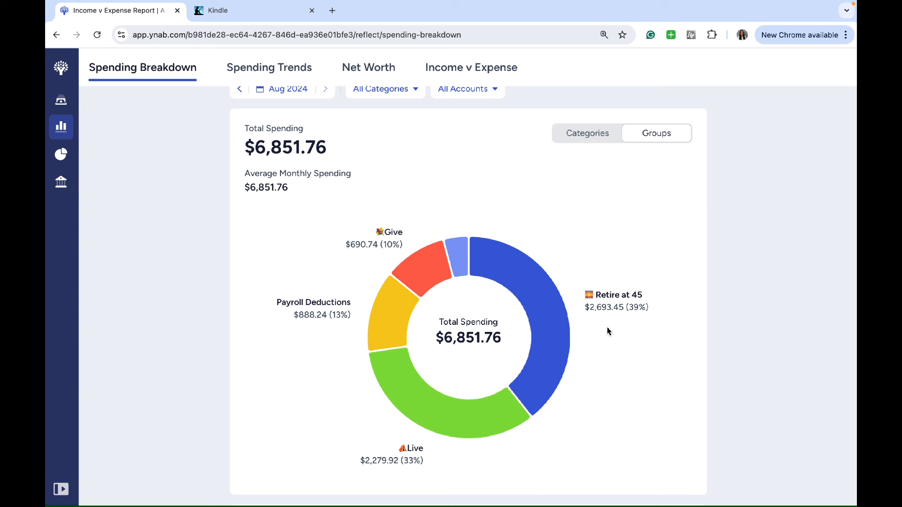
pyautogui.moveTo(474, 432)
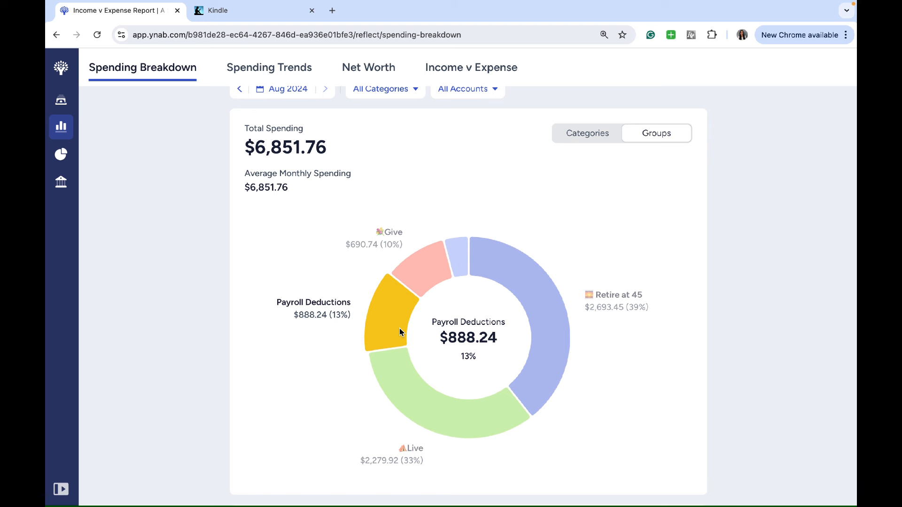
pyautogui.moveTo(416, 297)
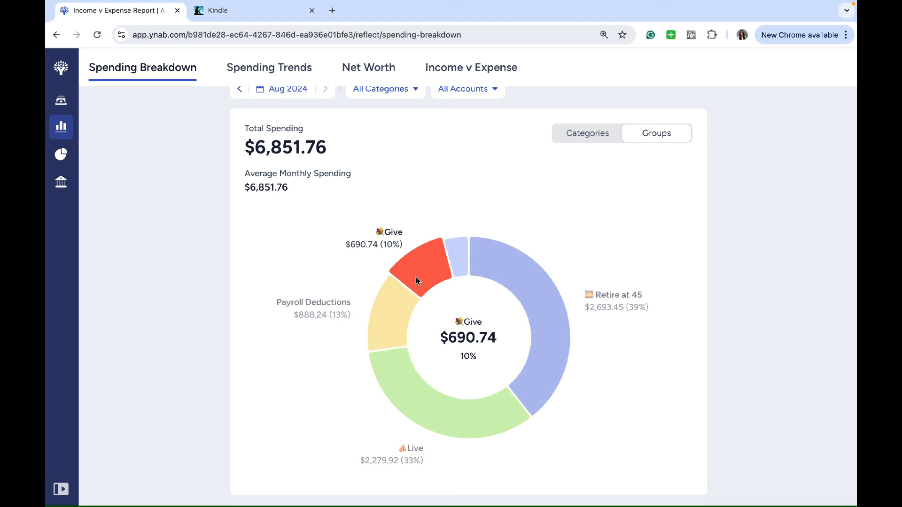
pyautogui.click(417, 270)
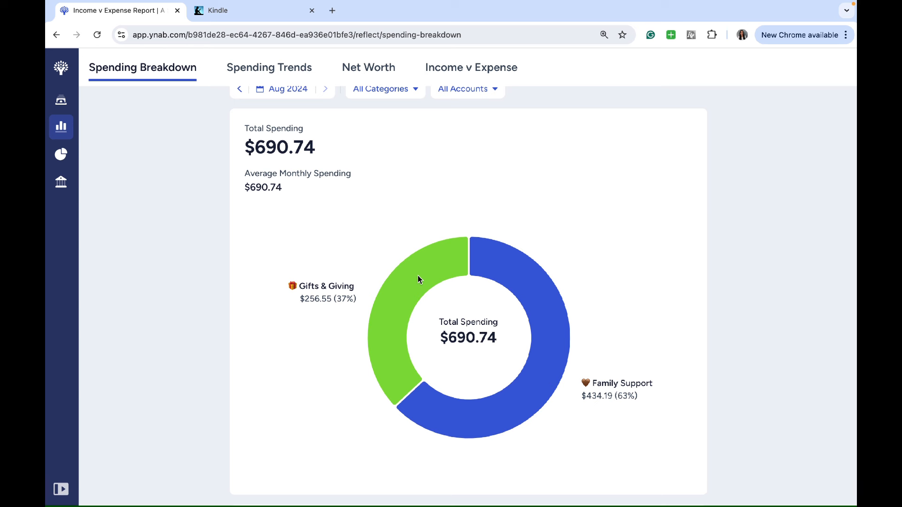
pyautogui.moveTo(347, 280)
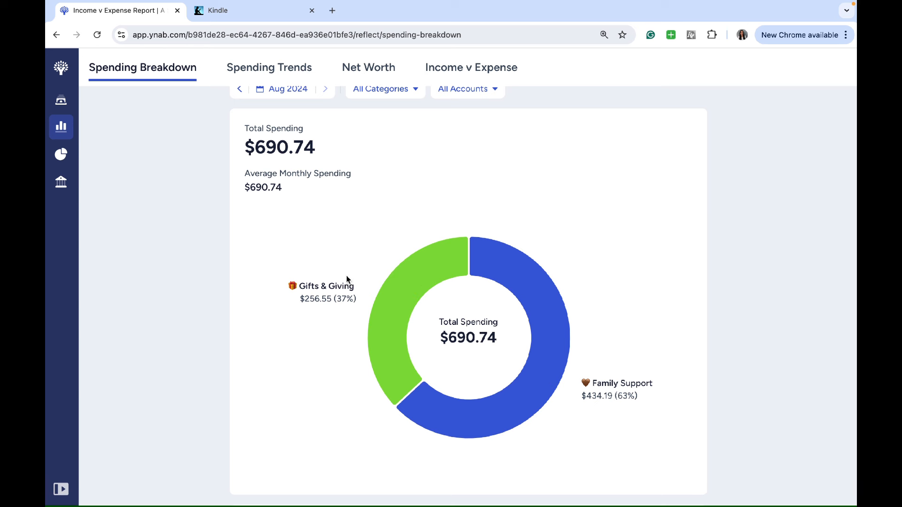
pyautogui.moveTo(349, 246)
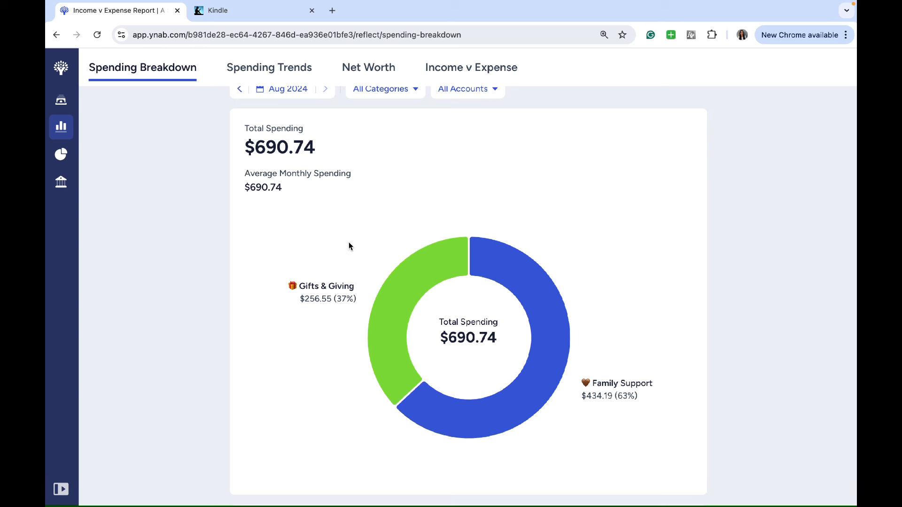
pyautogui.moveTo(292, 198)
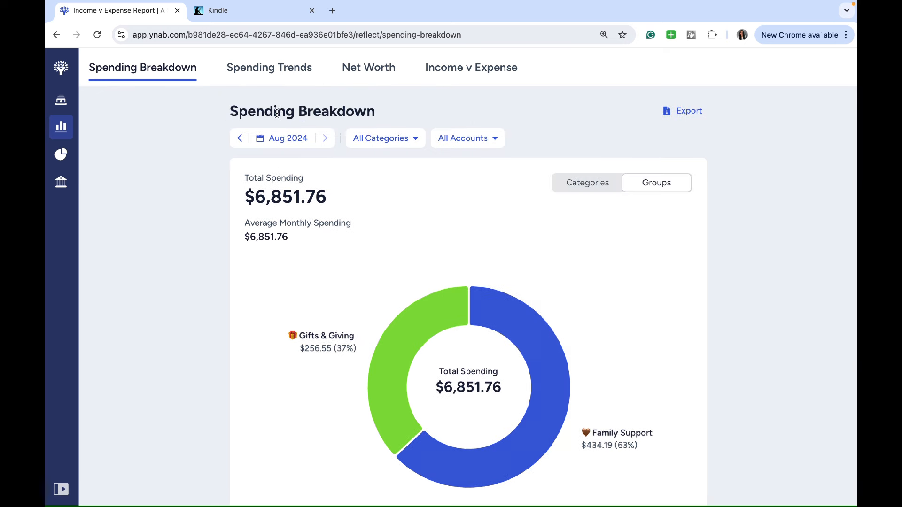
# Step: Return the Spending Breakdown to all groups and view the Groups table (Retire at 45 39%, Live 33%)
pyautogui.click(656, 183)
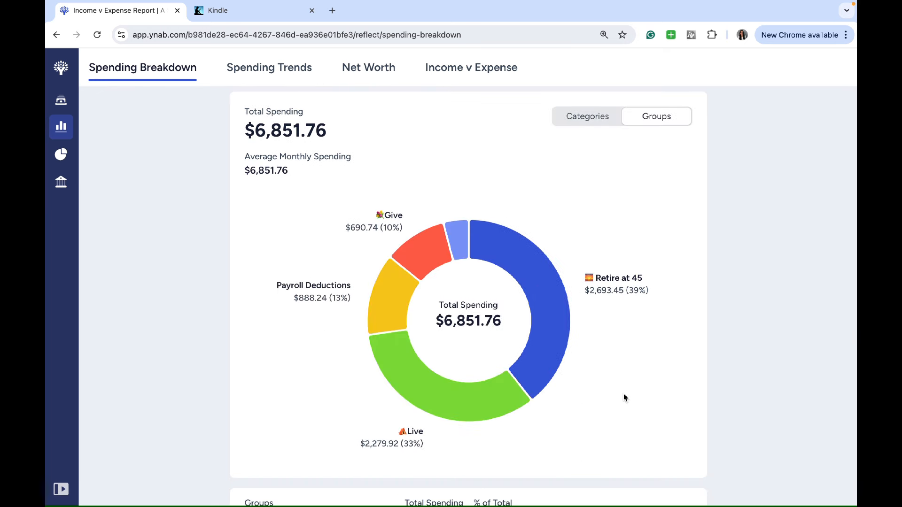
pyautogui.moveTo(567, 359)
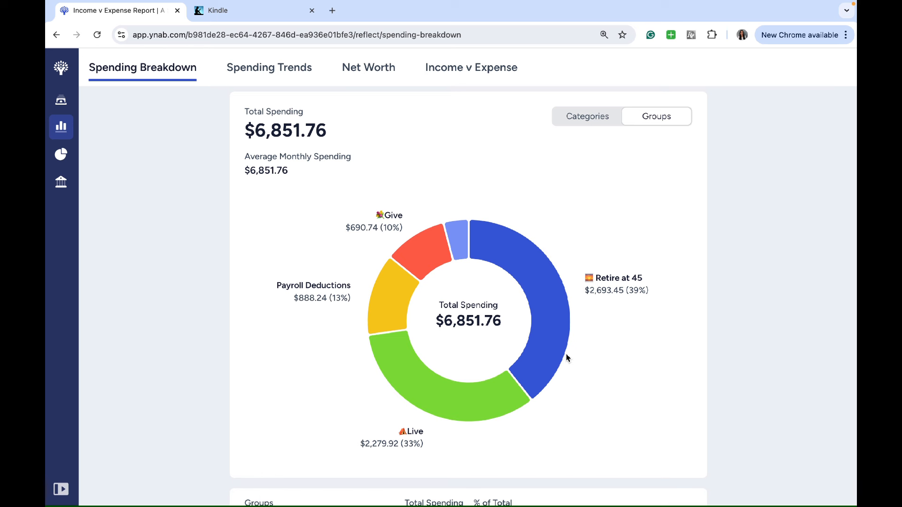
pyautogui.moveTo(606, 358)
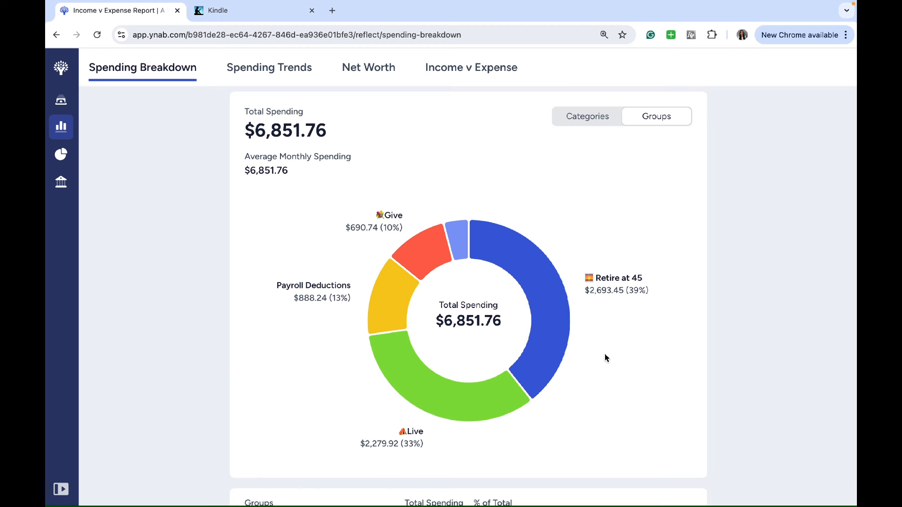
pyautogui.scroll(-3)
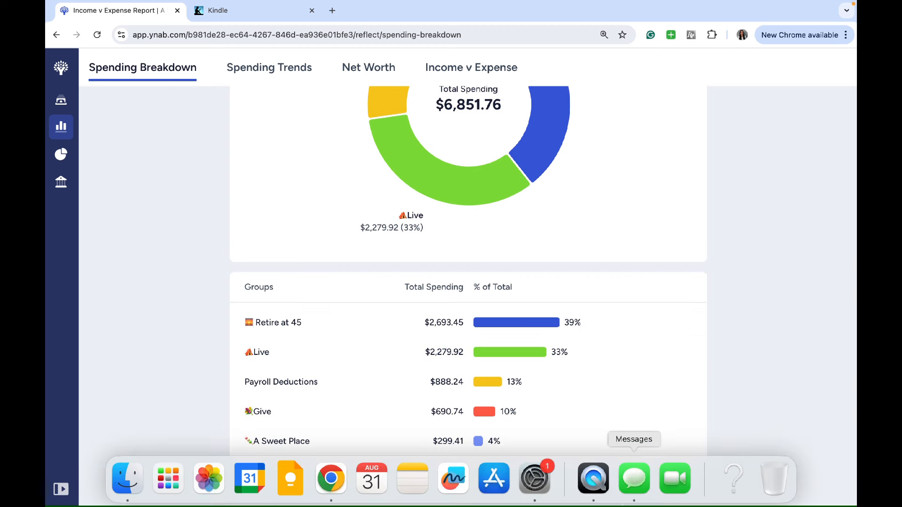